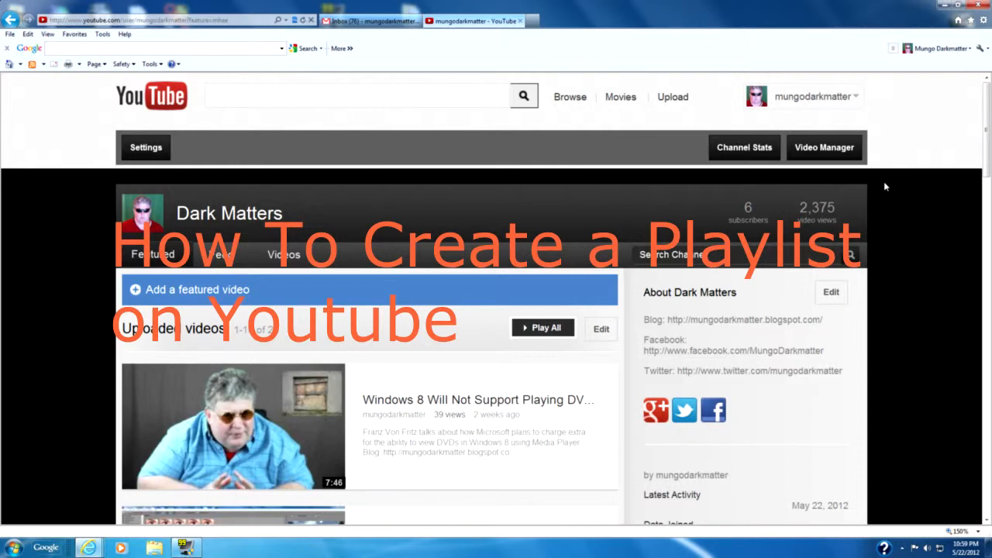
mouse_move(920, 195)
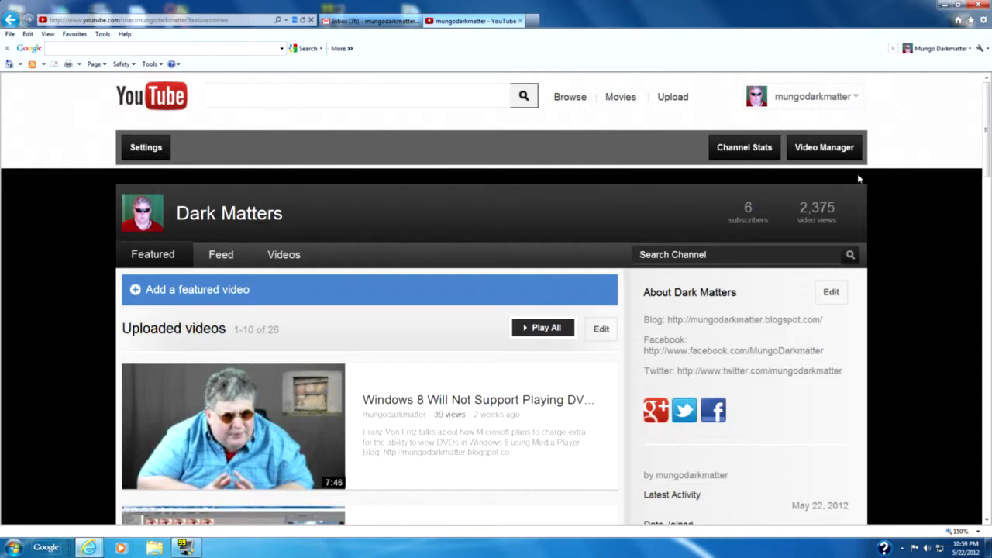
mouse_move(835, 165)
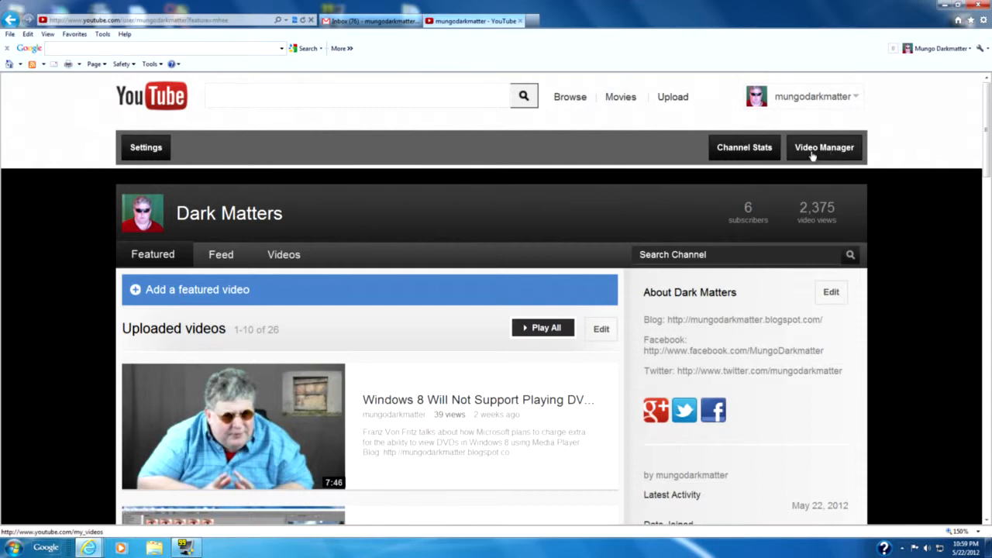
mouse_move(836, 104)
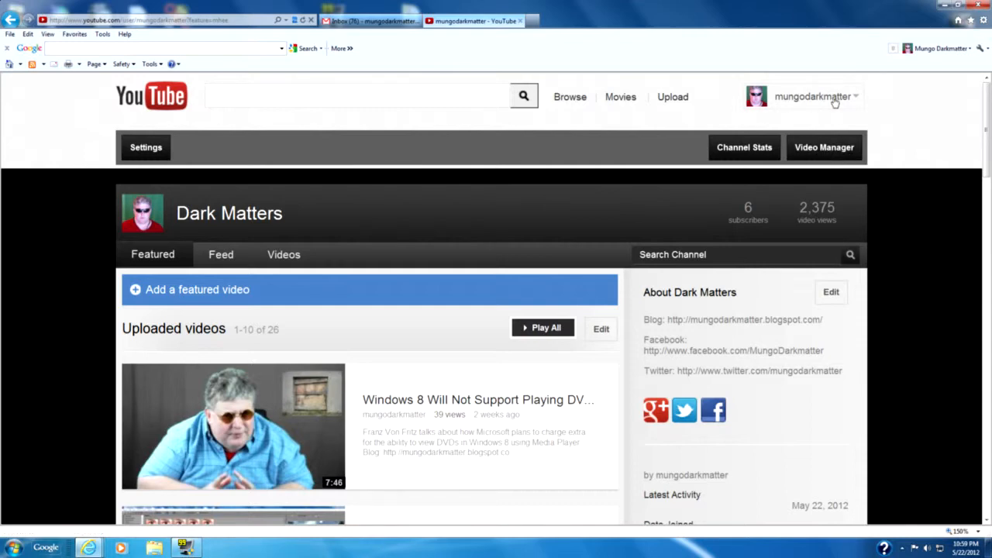
Open the Video Manager to see the channel's 27 uploads, newest first
click(813, 96)
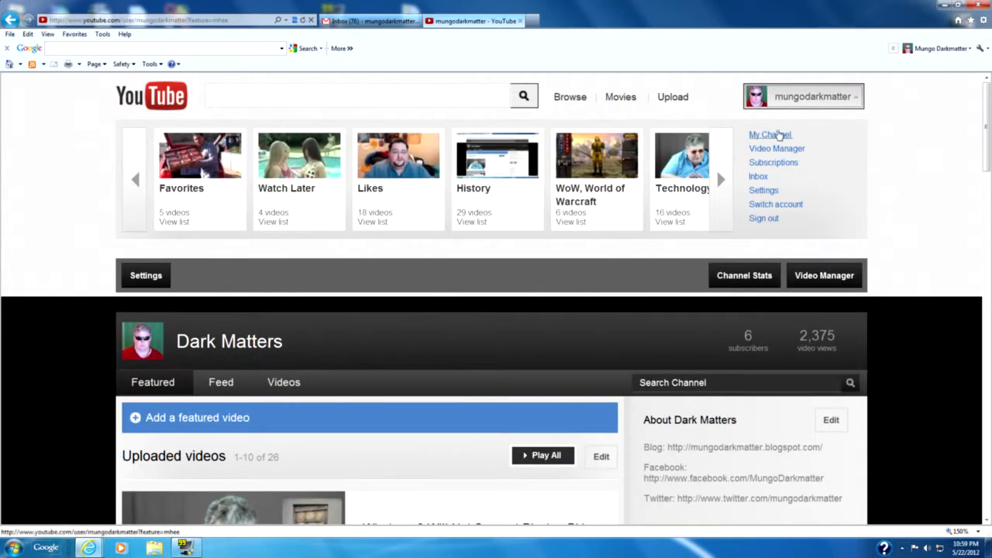
mouse_move(786, 225)
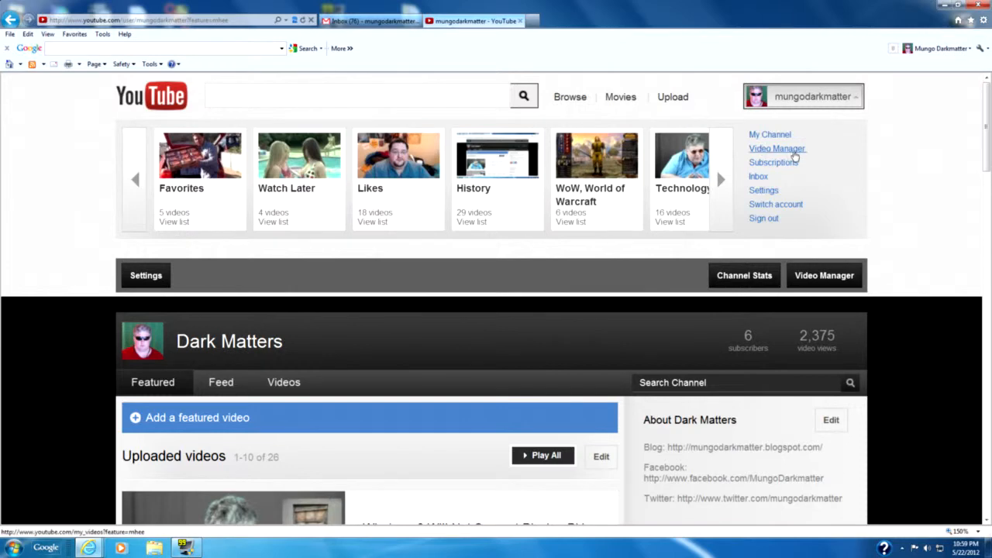
mouse_move(777, 148)
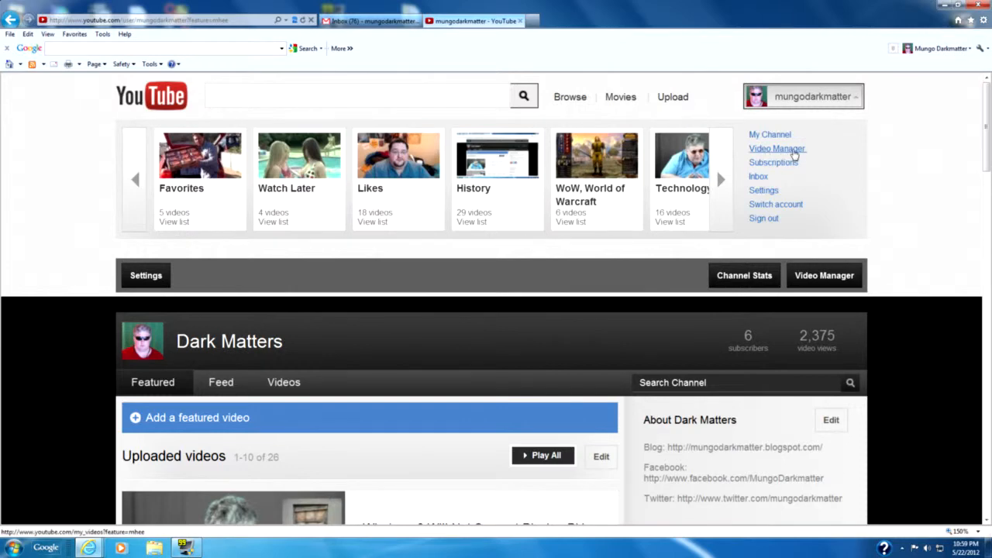
mouse_move(795, 155)
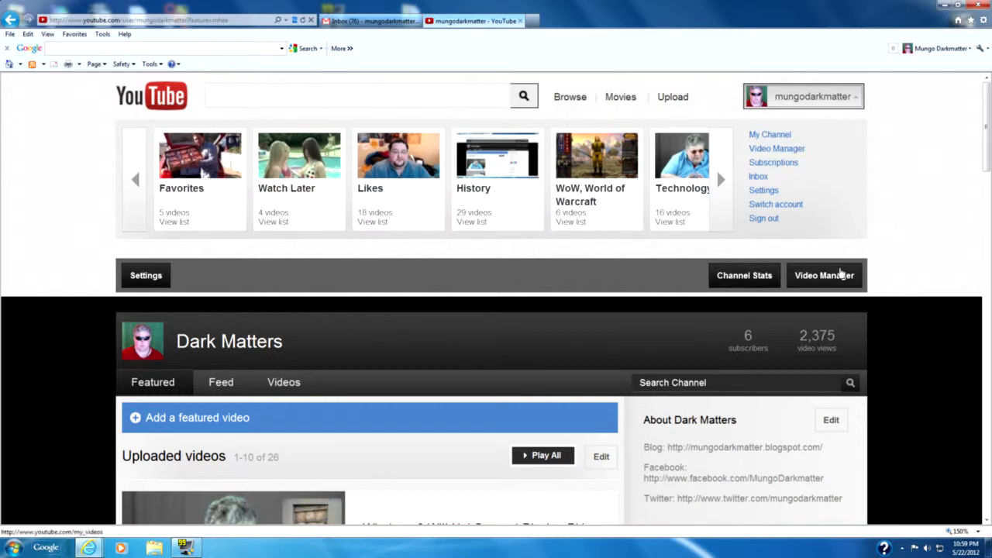
scroll(down, 3)
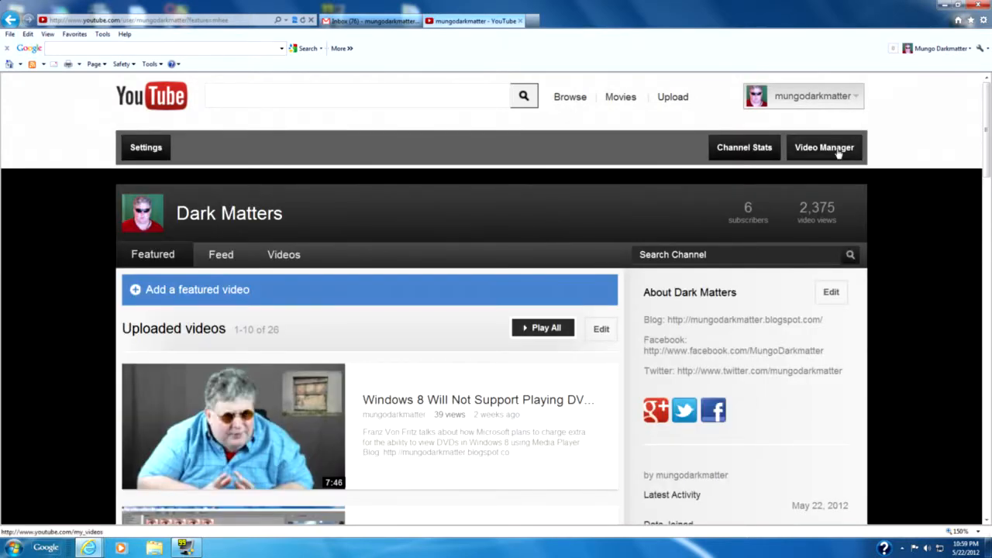
click(824, 147)
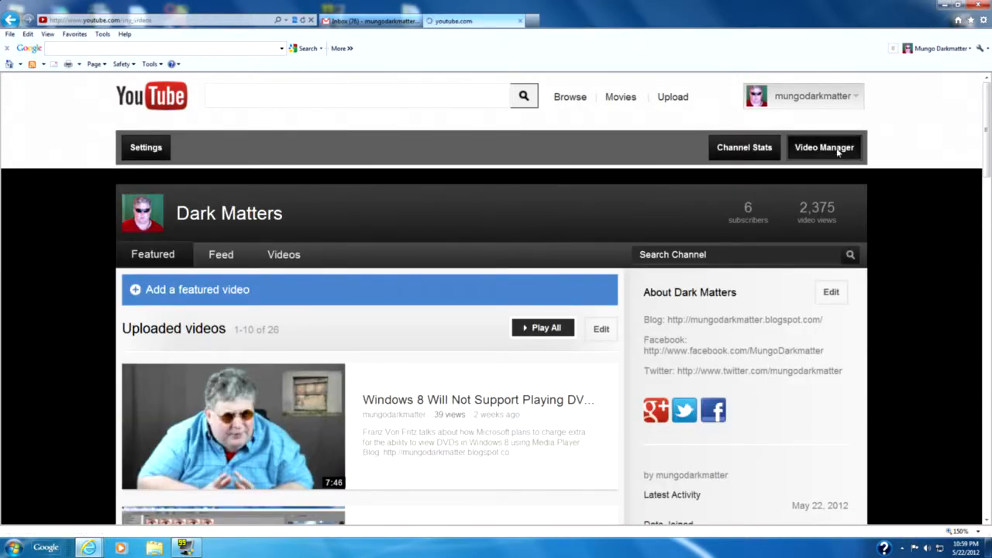
click(824, 147)
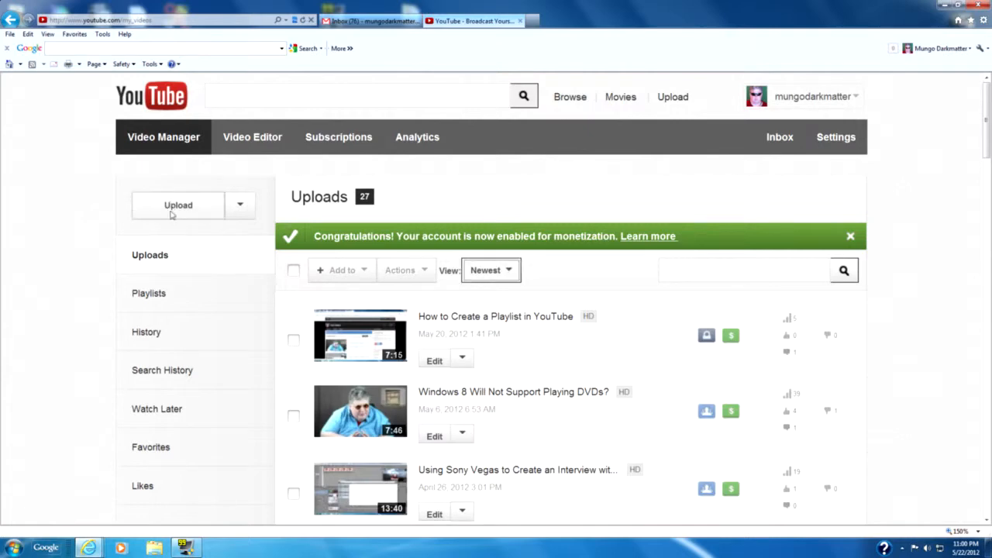
mouse_move(194, 91)
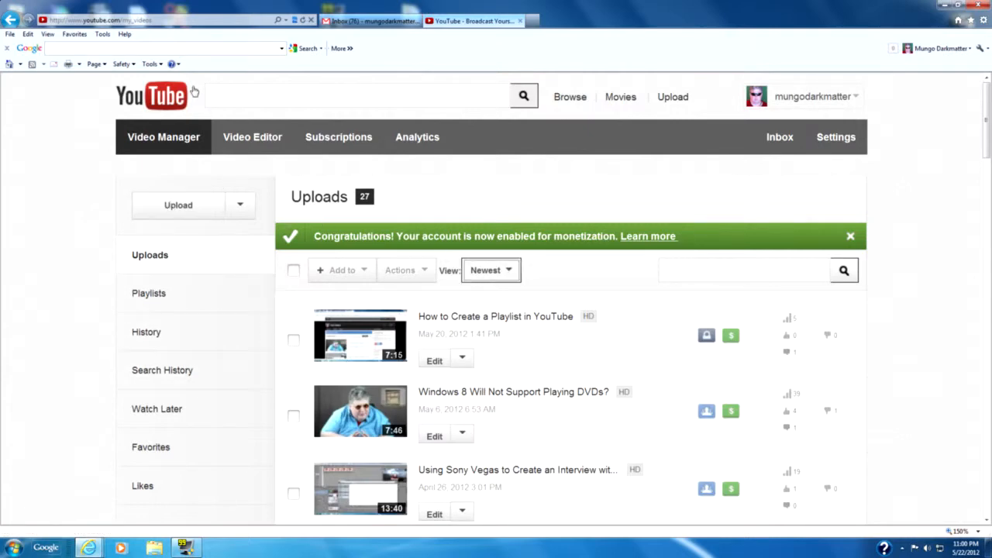
mouse_move(322, 267)
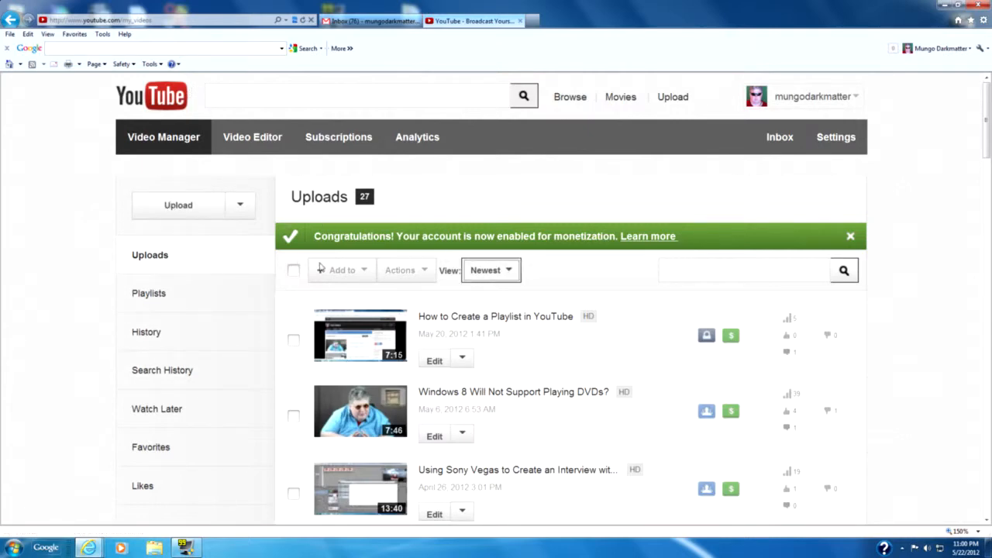
mouse_move(204, 335)
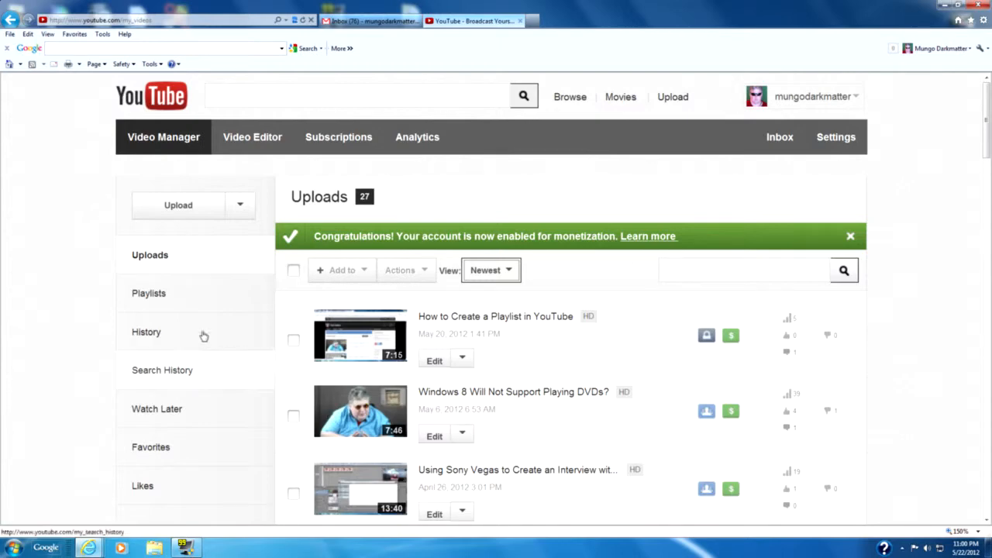
scroll(down, 3)
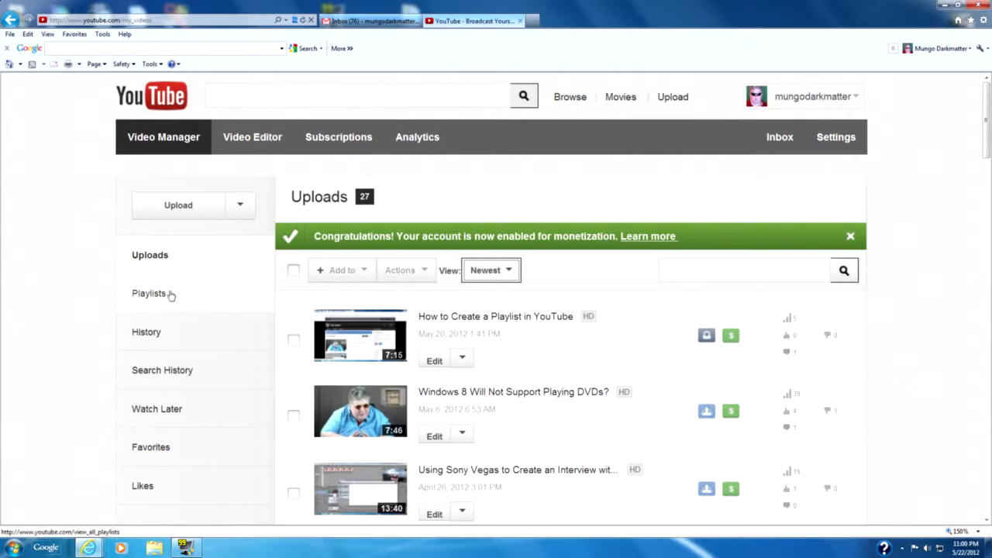
Show the playlists WoW World of Warcraft, Technology, and Mungo's Garden
click(149, 293)
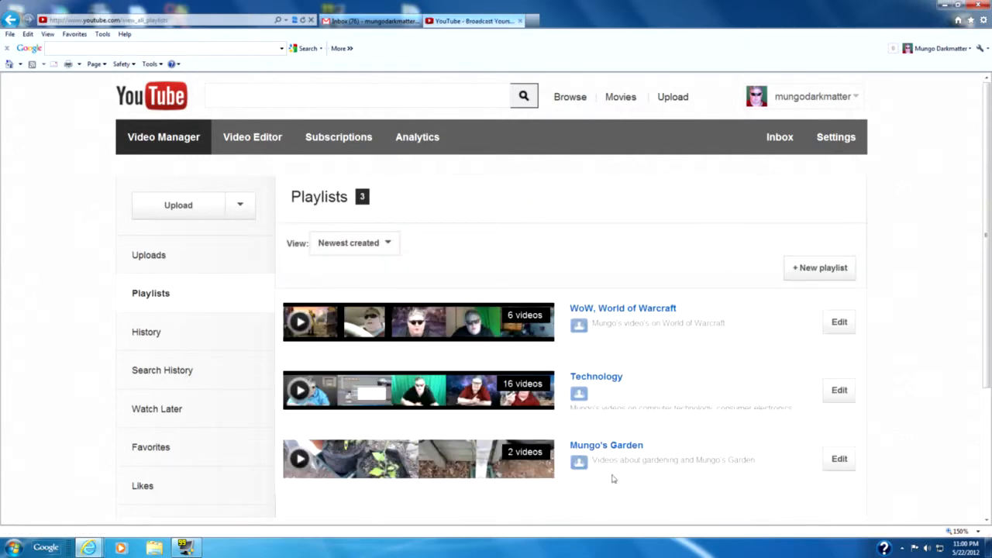
mouse_move(816, 484)
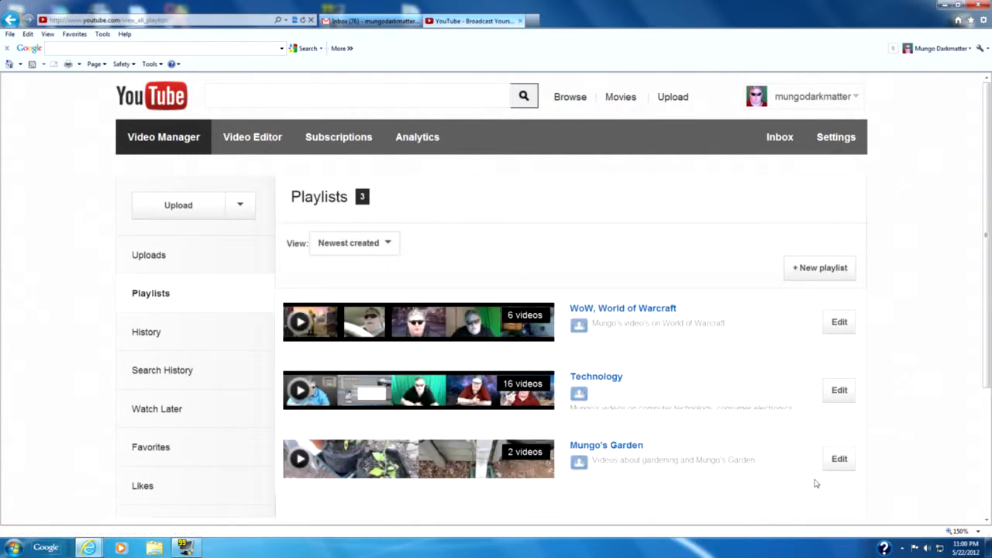
mouse_move(889, 278)
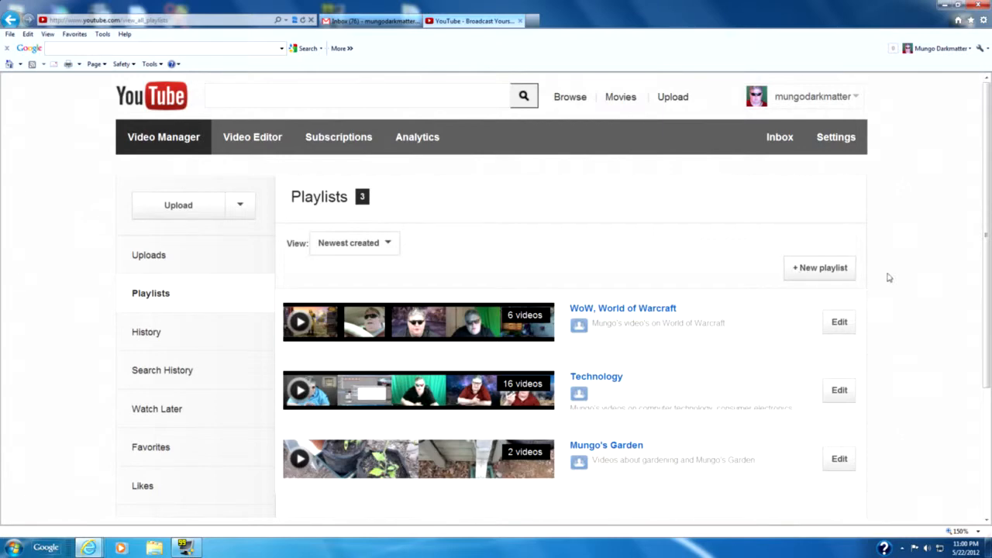
mouse_move(741, 244)
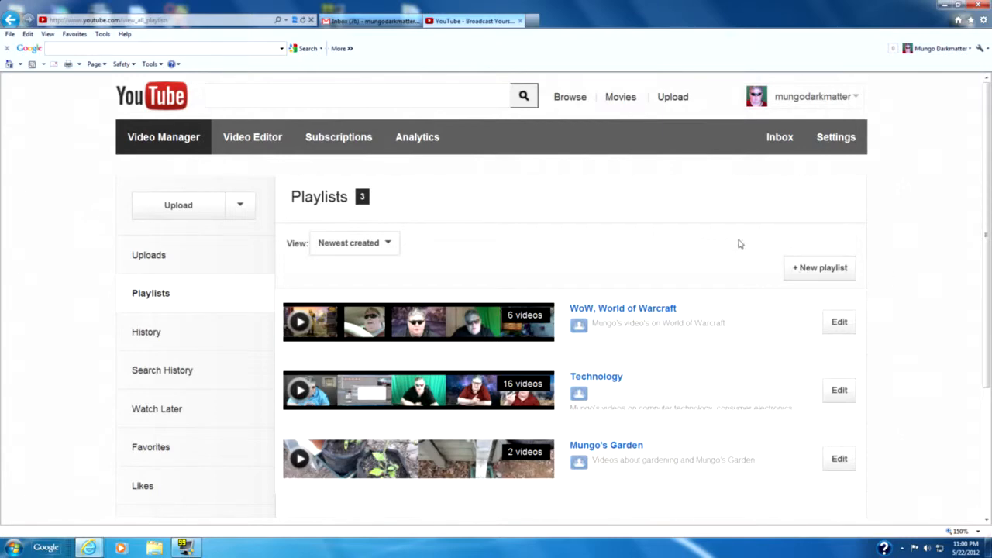
mouse_move(913, 283)
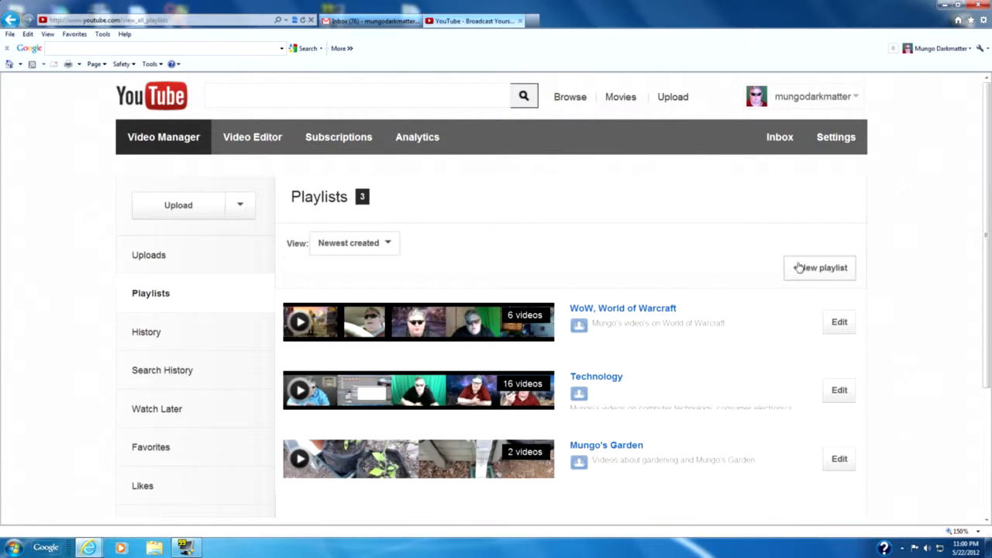
mouse_move(866, 273)
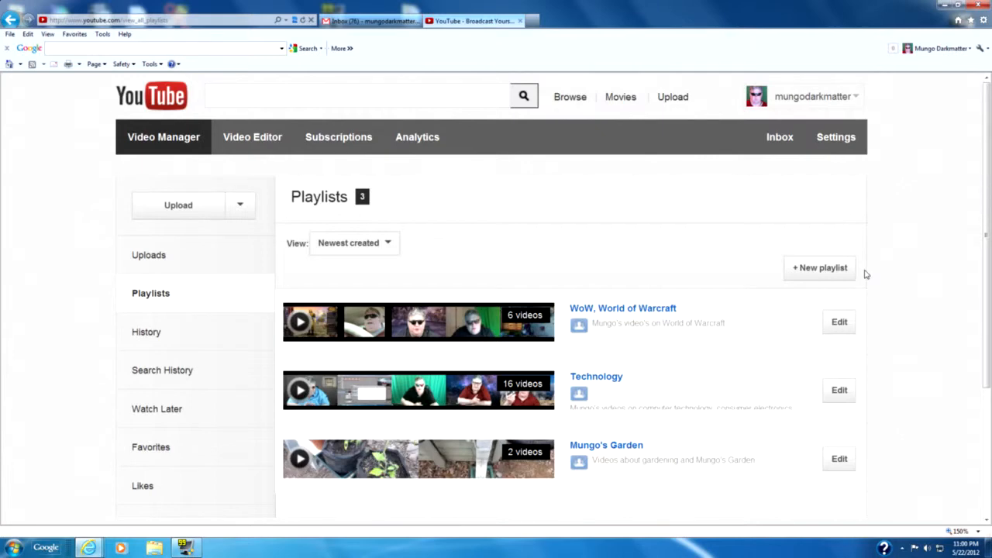
mouse_move(813, 272)
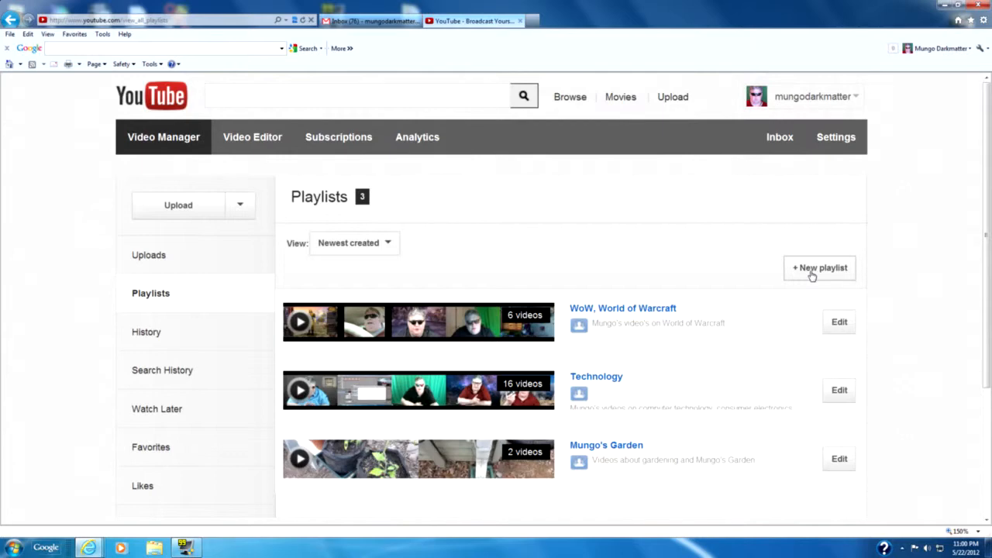
mouse_move(829, 276)
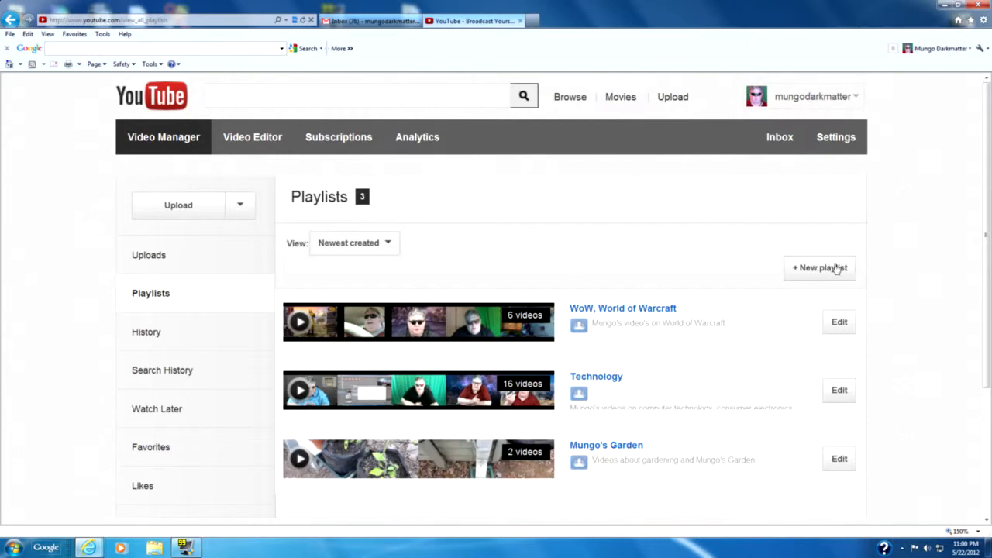
Start a playlist titled 'How To Tech Videos', described 'How to videos on computer topics.'
click(819, 268)
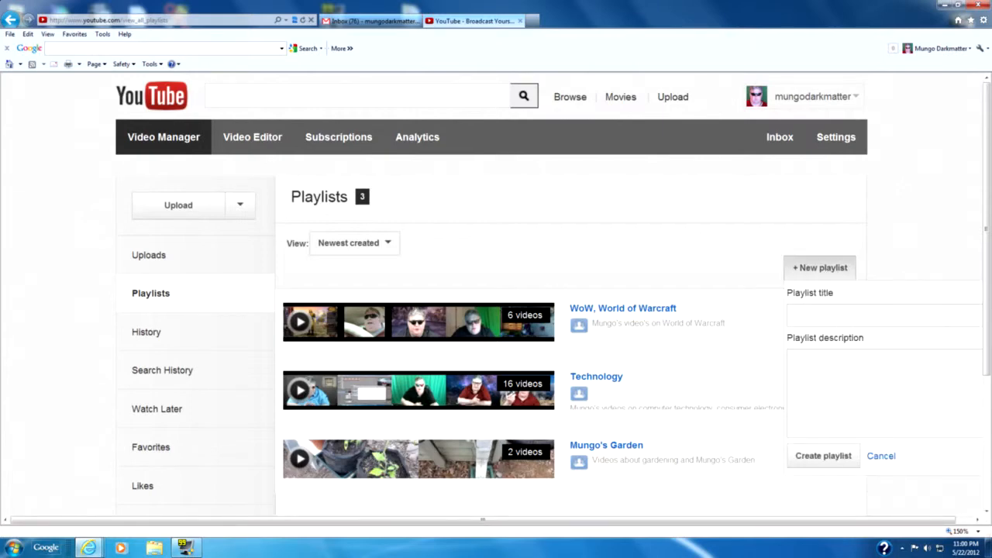
text(H)
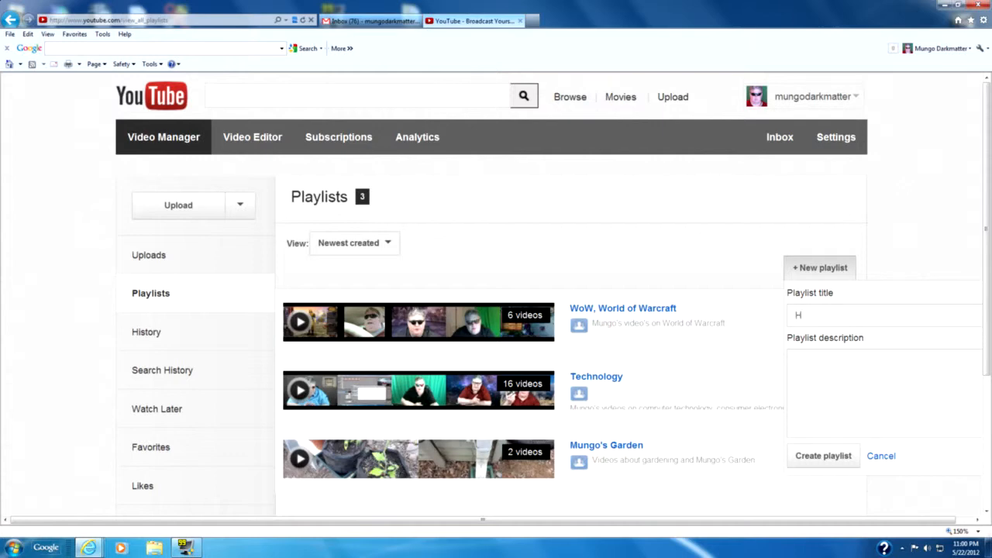
text(ow To T)
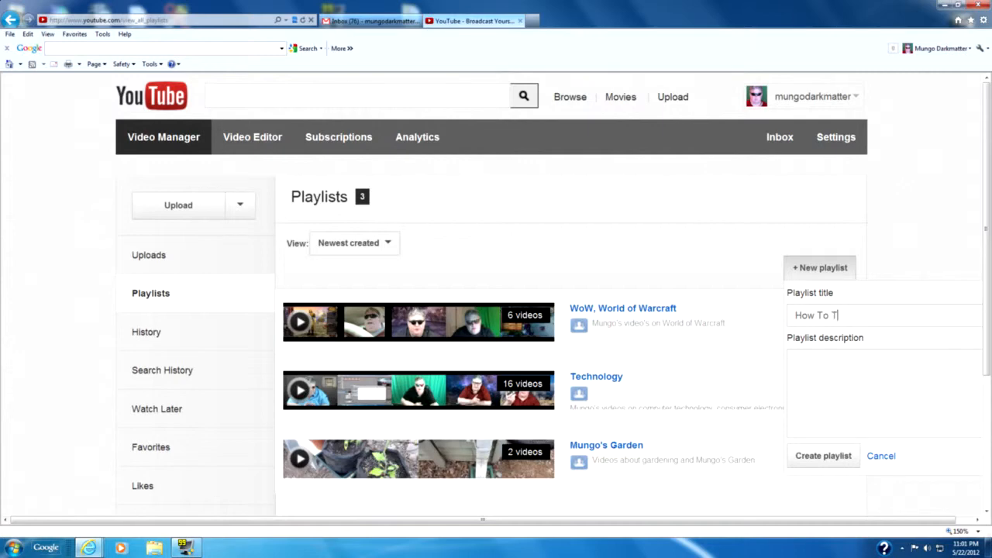
text(ech)
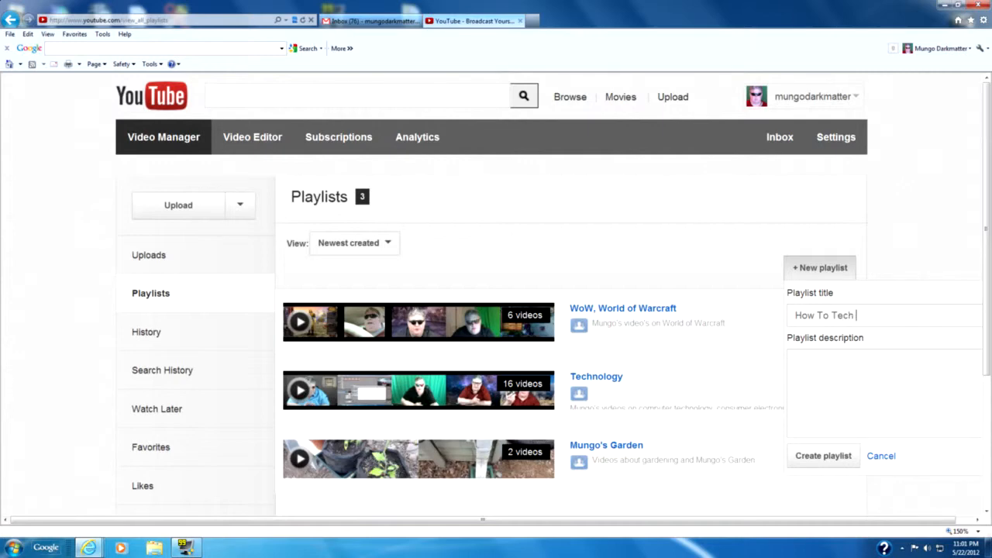
text(Video)
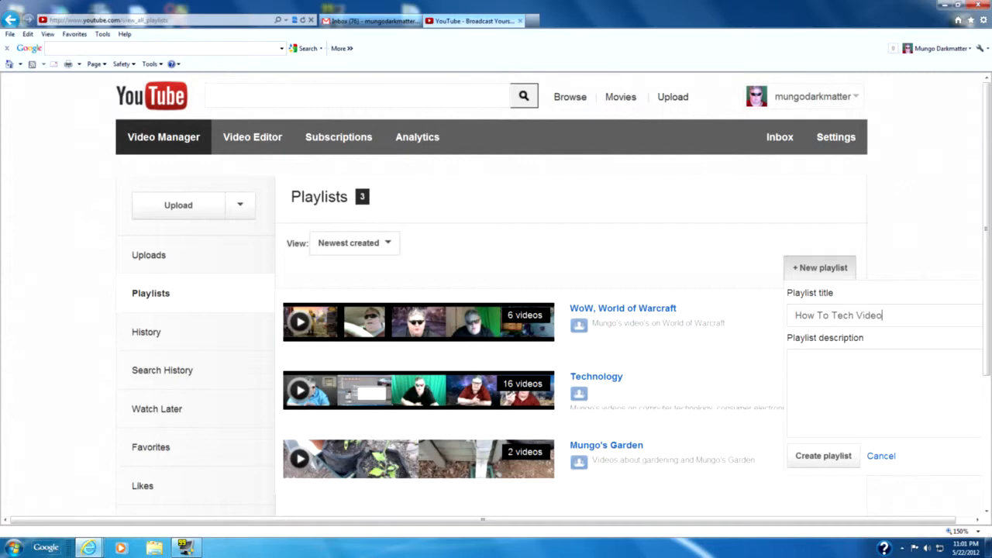
text(s)
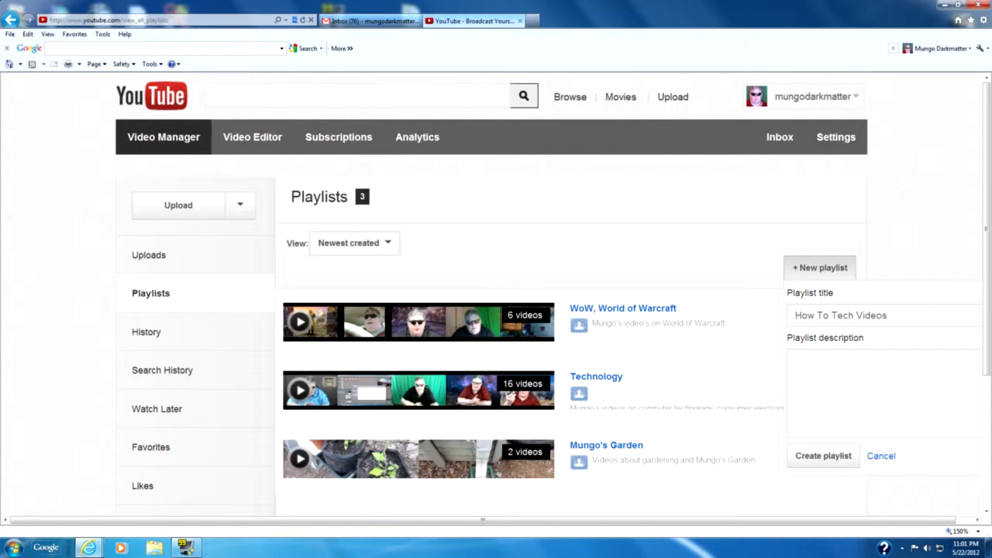
click(853, 361)
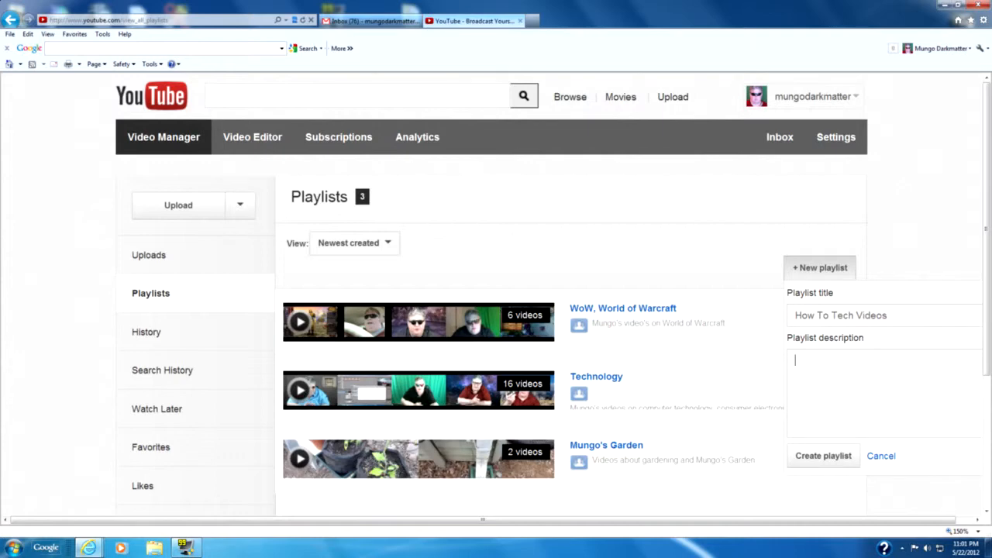
text(How to)
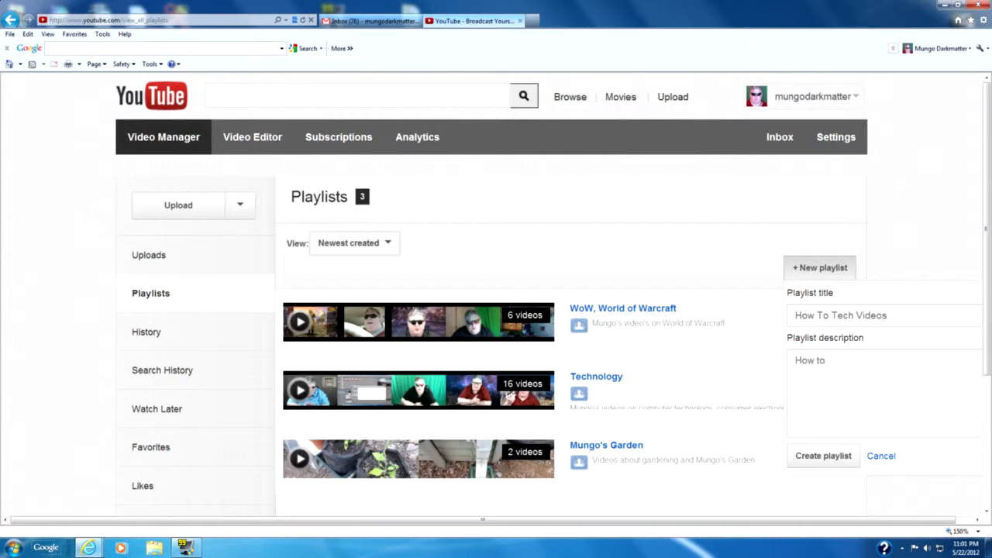
text(videos on computer t)
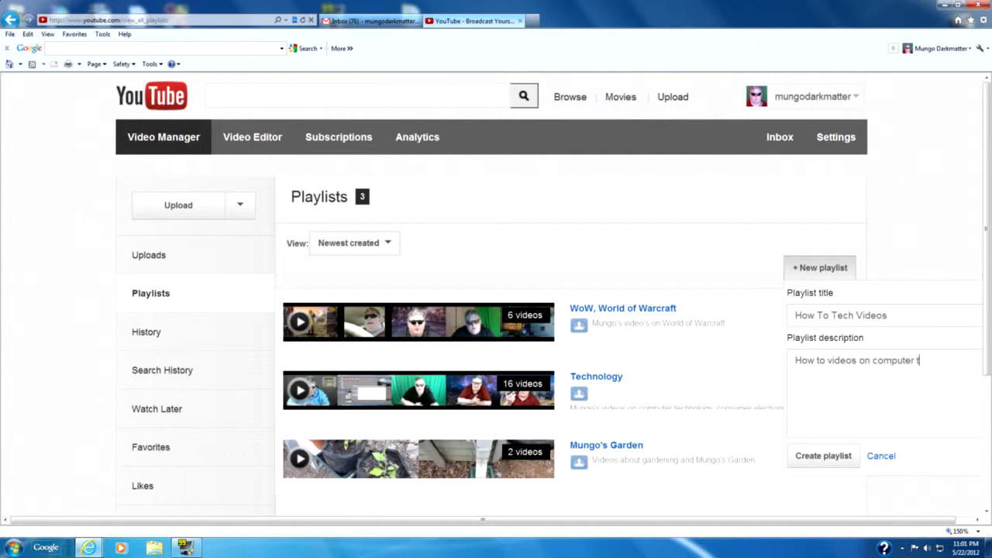
text(opics.)
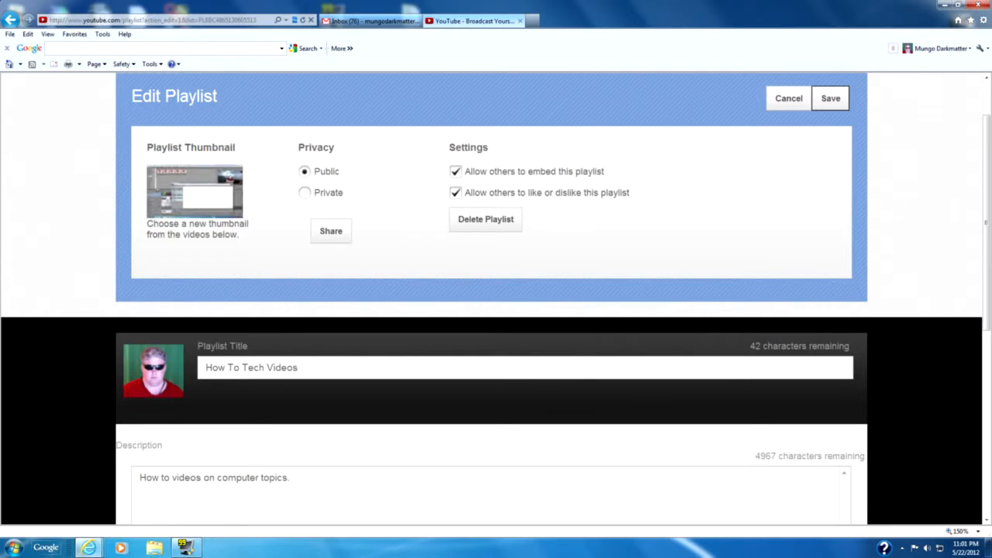
Review the How To Tech Videos edit page: public, embedding and rating allowed
scroll(down, 3)
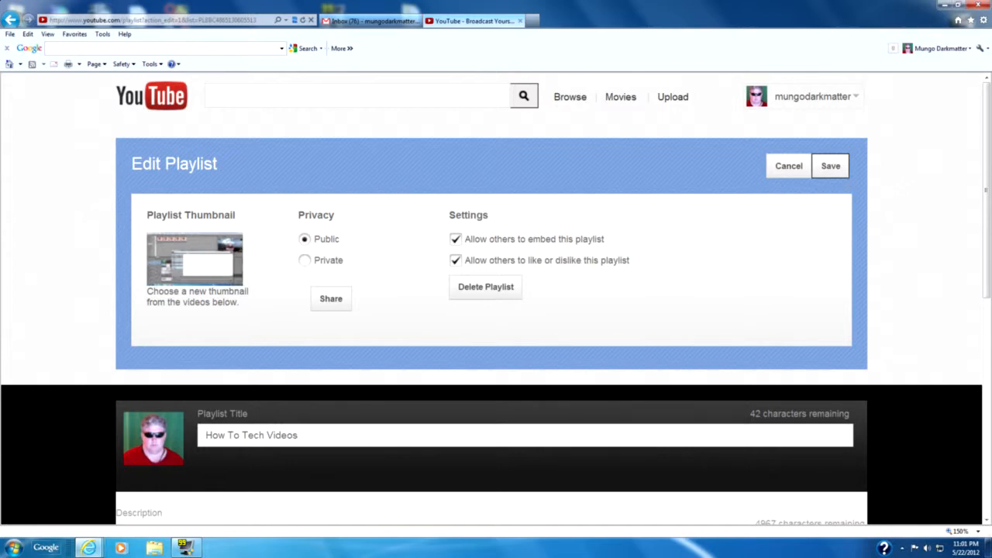
Save the How To Tech Videos settings and view its empty playlist page
click(830, 165)
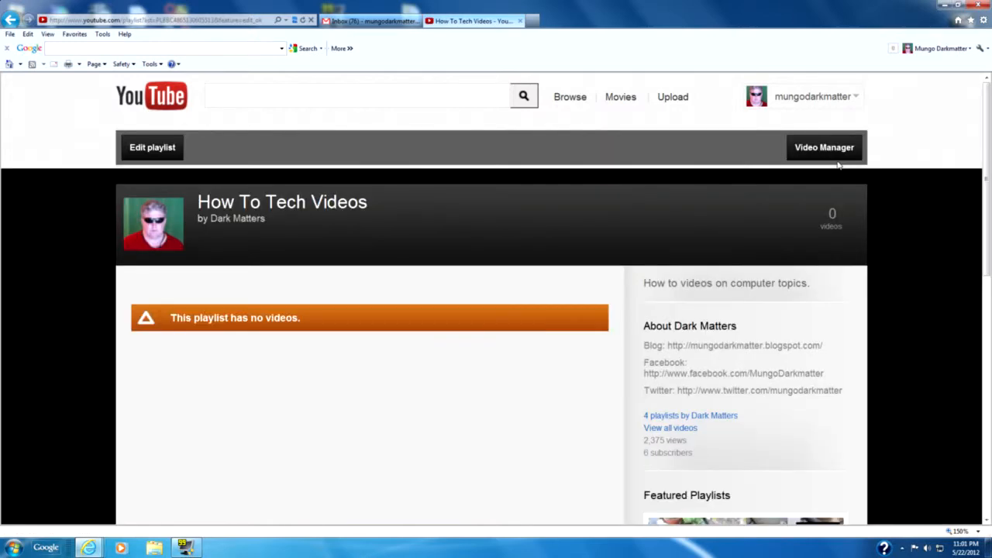
scroll(down, 3)
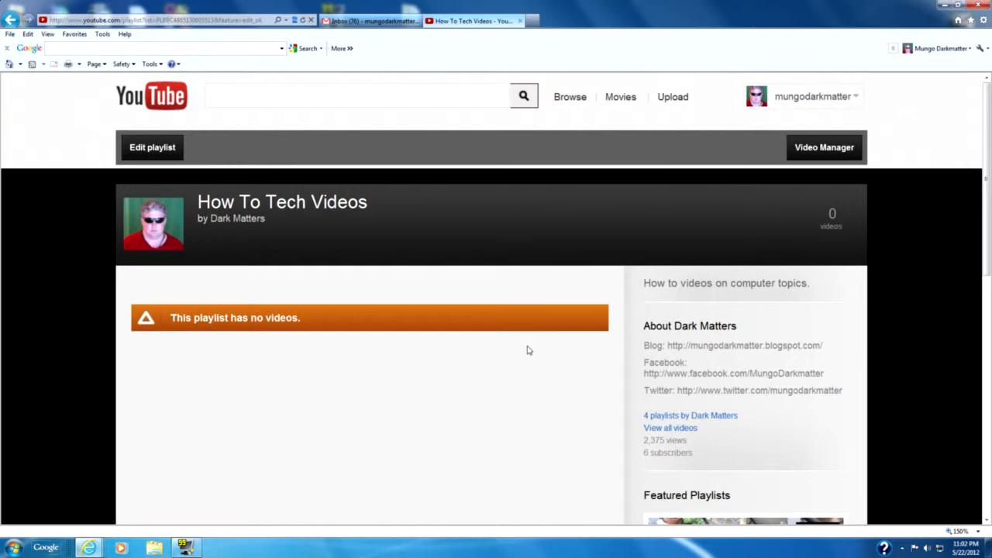
mouse_move(751, 409)
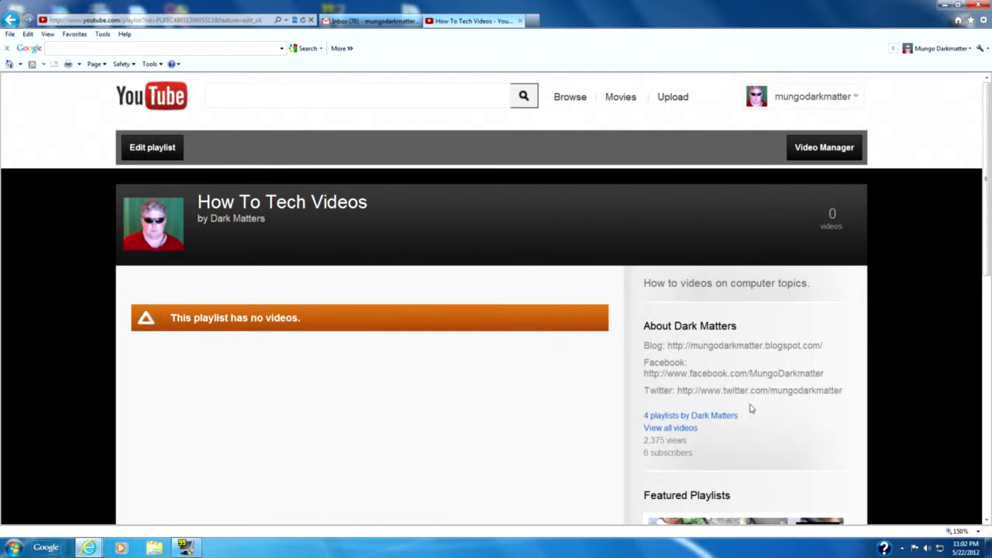
mouse_move(438, 411)
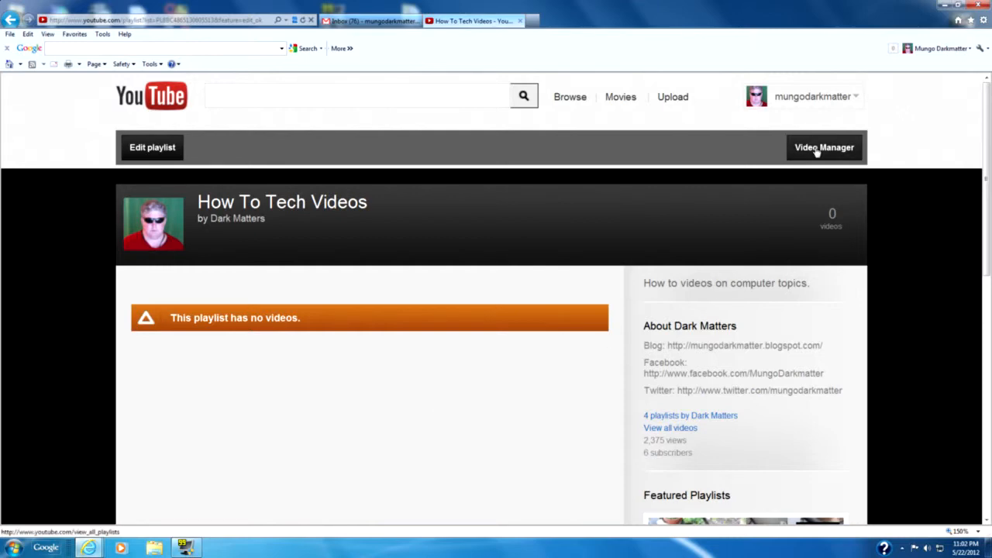
Go to the Uploads list and mark the car camera mounting video
click(824, 147)
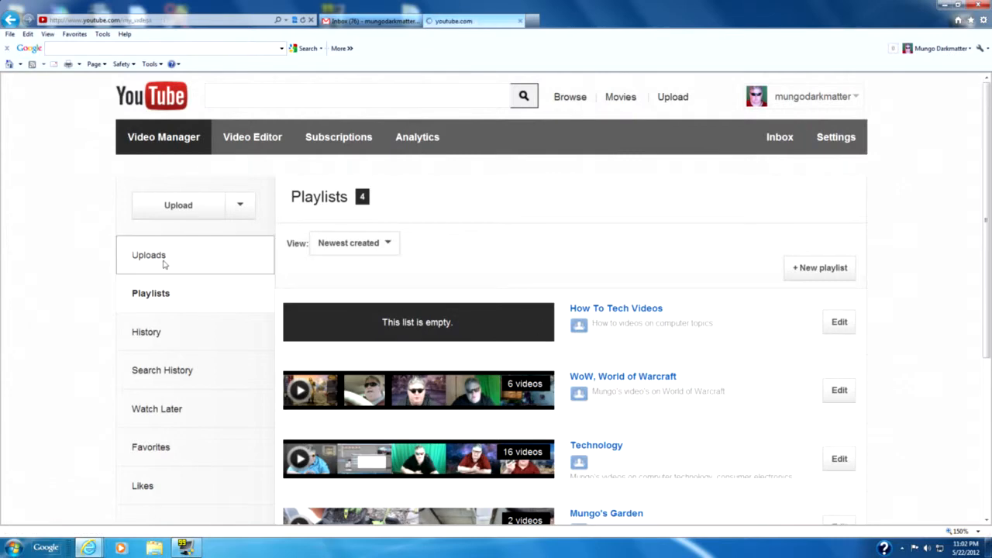
click(148, 255)
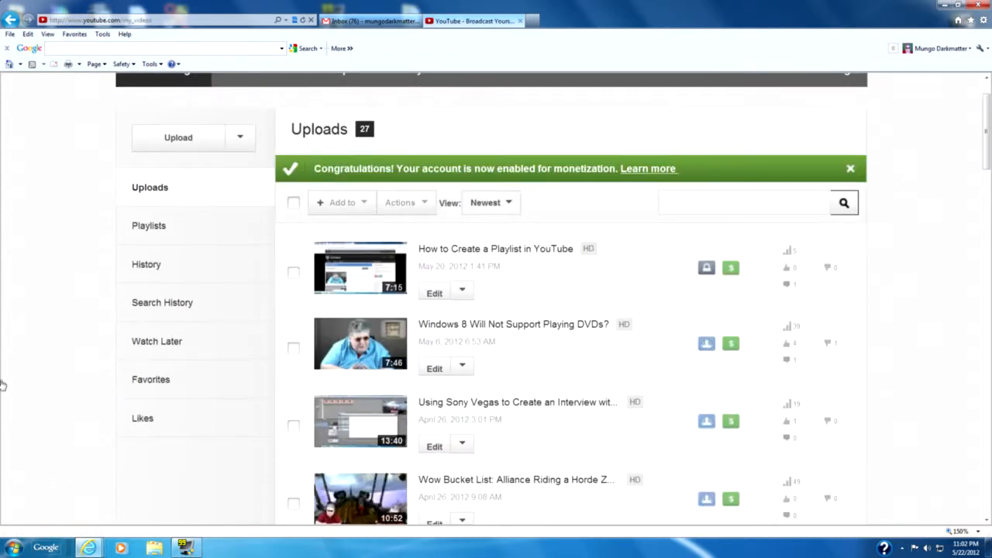
scroll(down, 3)
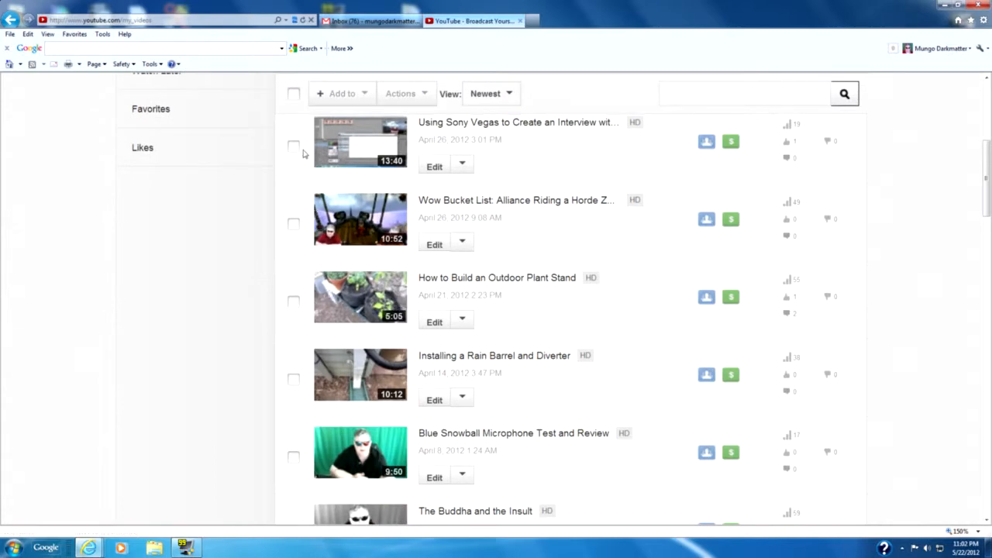
scroll(down, 3)
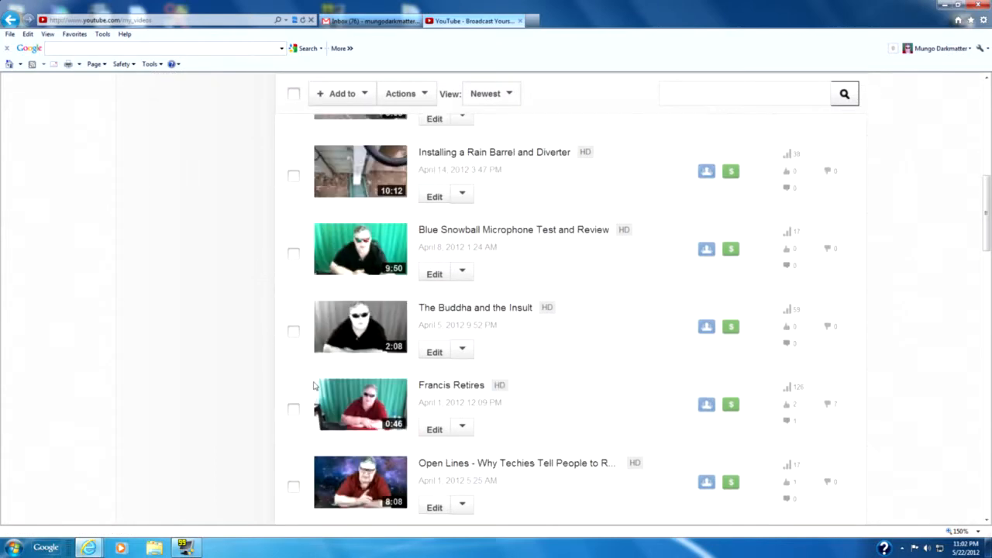
scroll(down, 3)
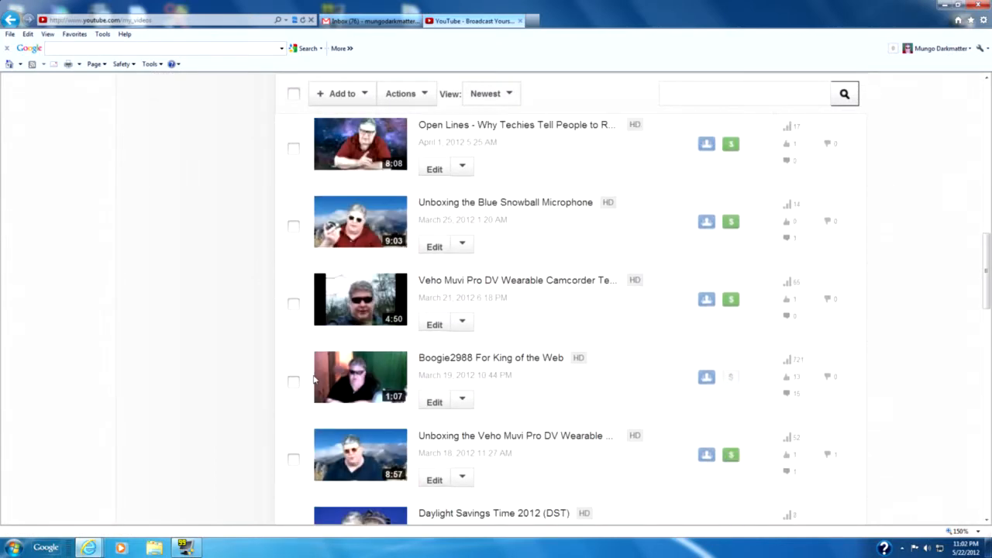
scroll(down, 3)
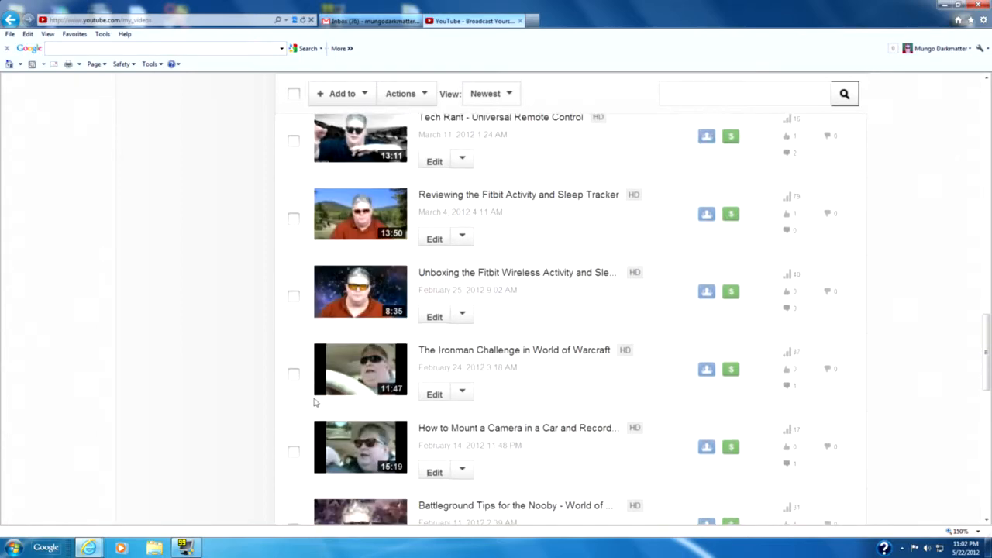
click(293, 452)
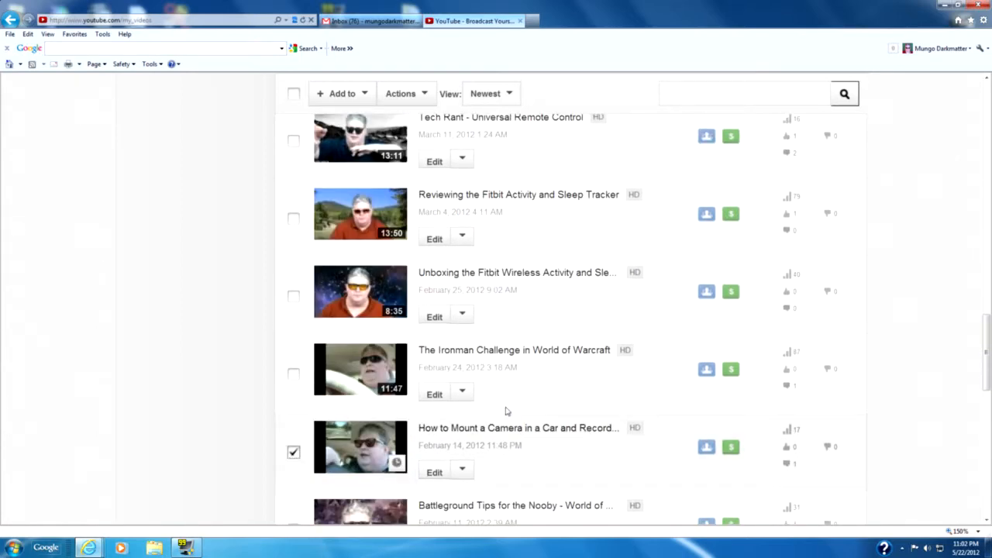
Add the marked videos, including the Sony Vegas interview, to How To Tech Videos
scroll(down, 3)
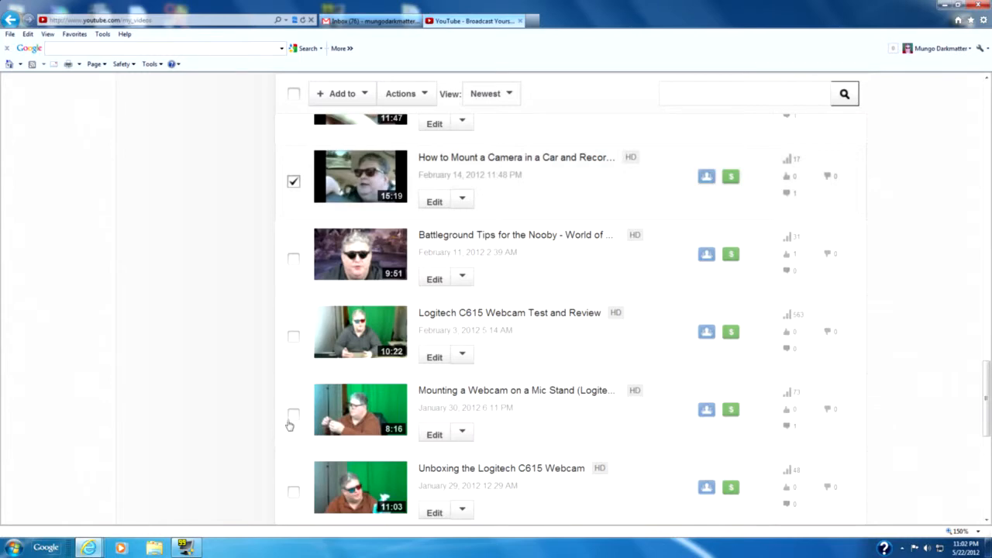
scroll(down, 3)
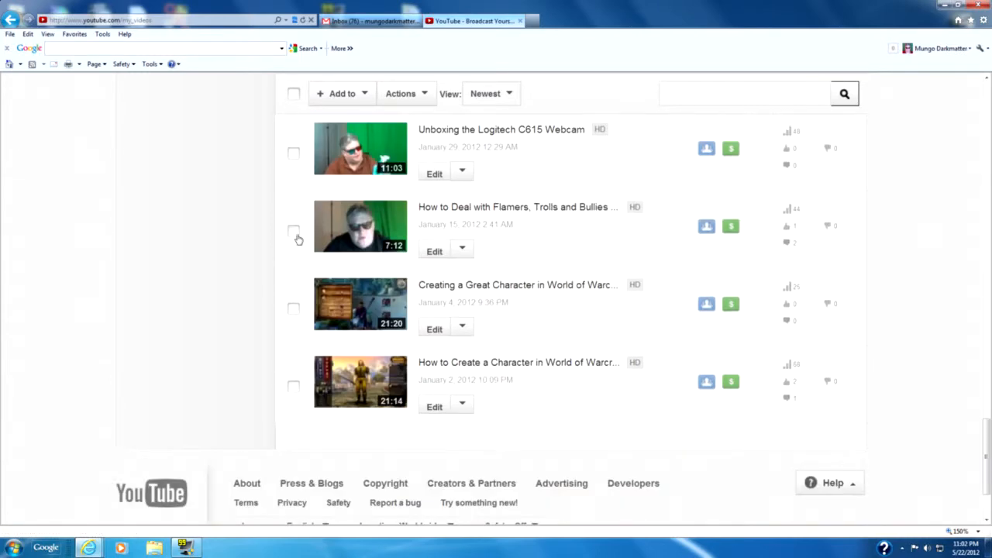
scroll(down, 3)
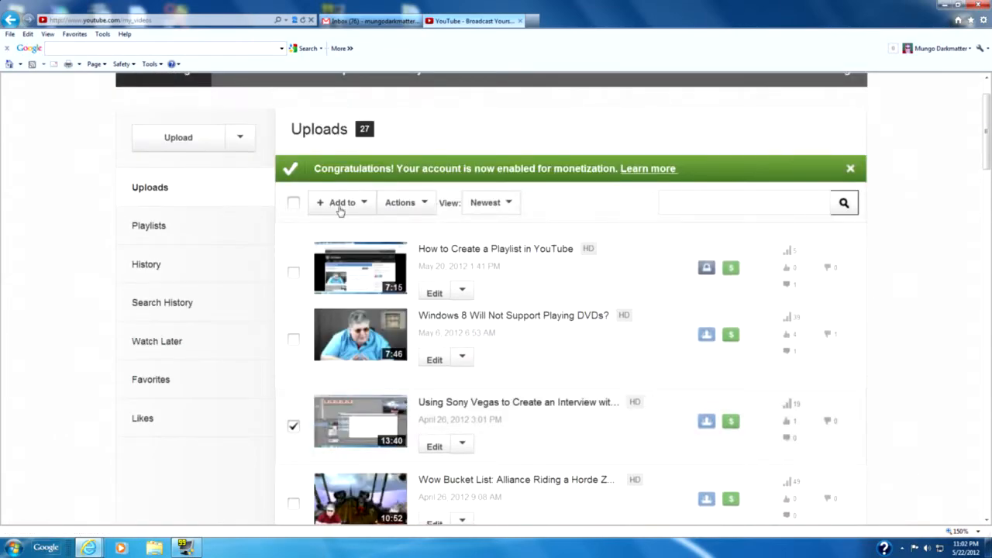
click(341, 203)
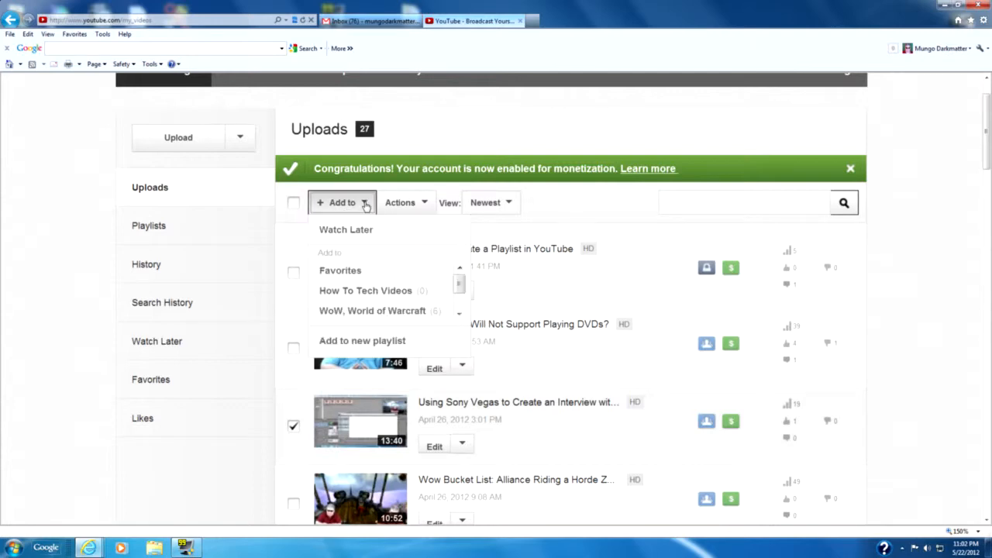
mouse_move(366, 291)
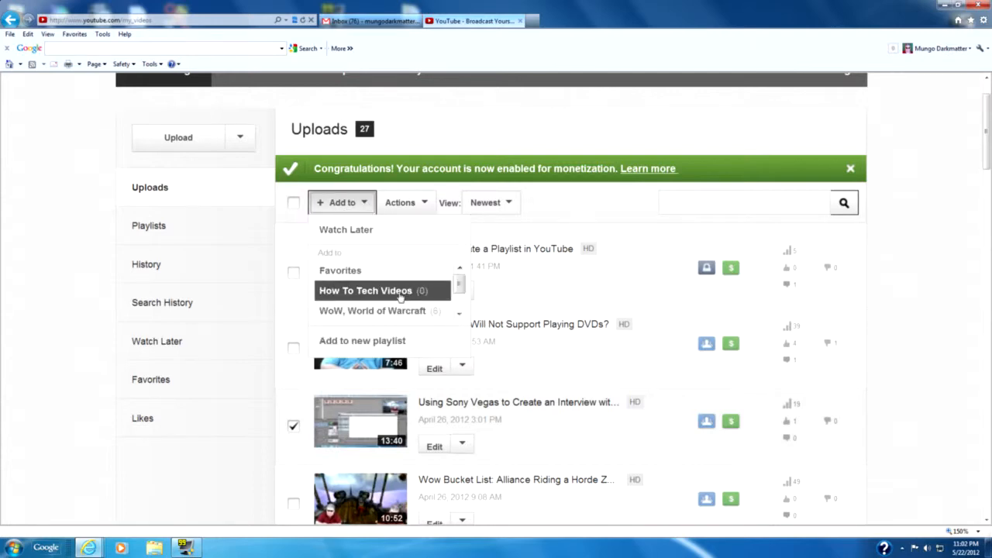
mouse_move(433, 304)
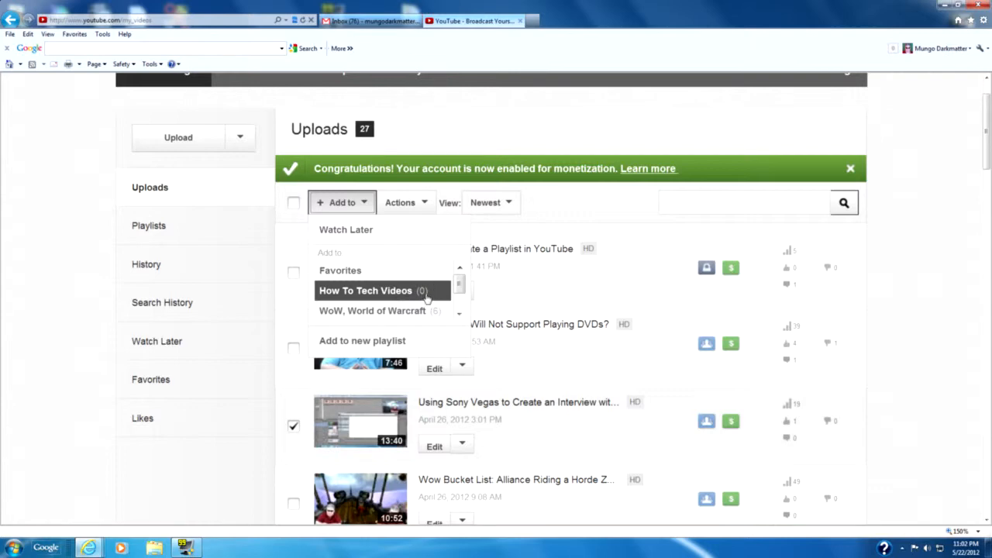
click(365, 290)
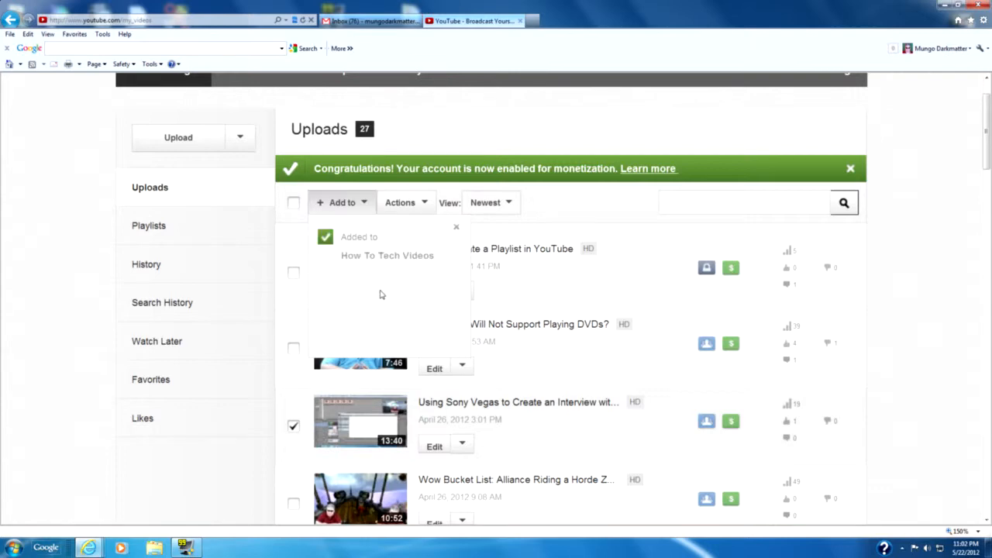
click(387, 255)
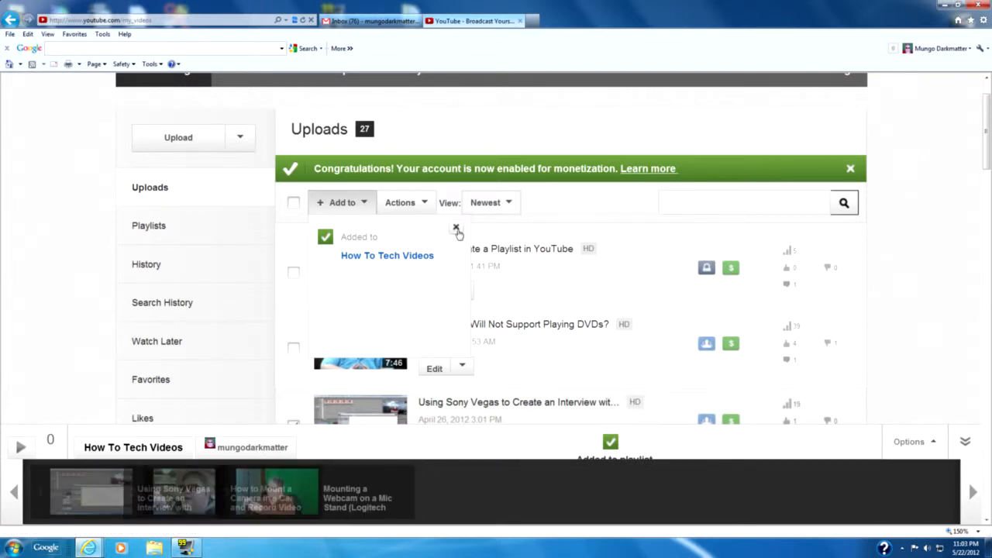
click(457, 228)
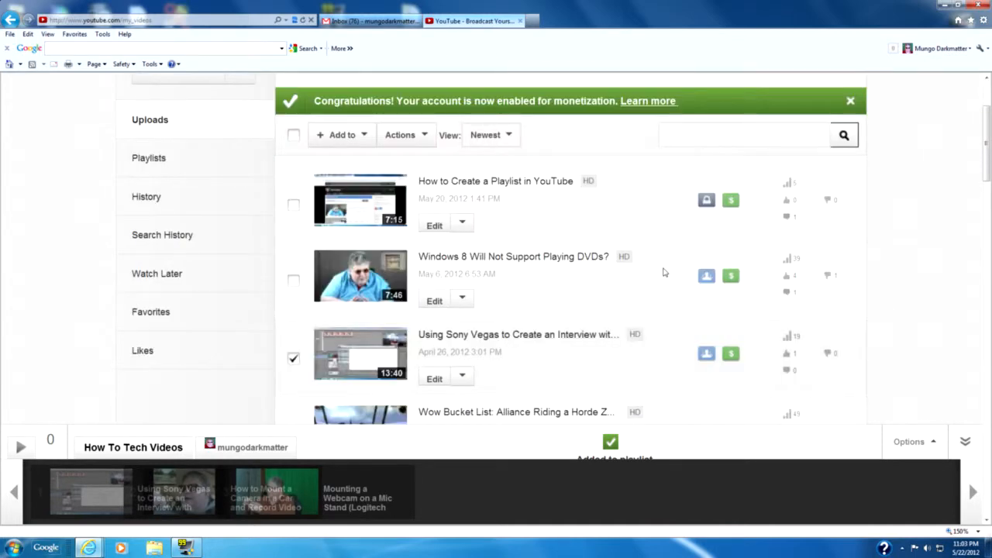
Add the World of Warcraft flamers and trolls video to How To Tech Videos, then show the account menu
scroll(down, 3)
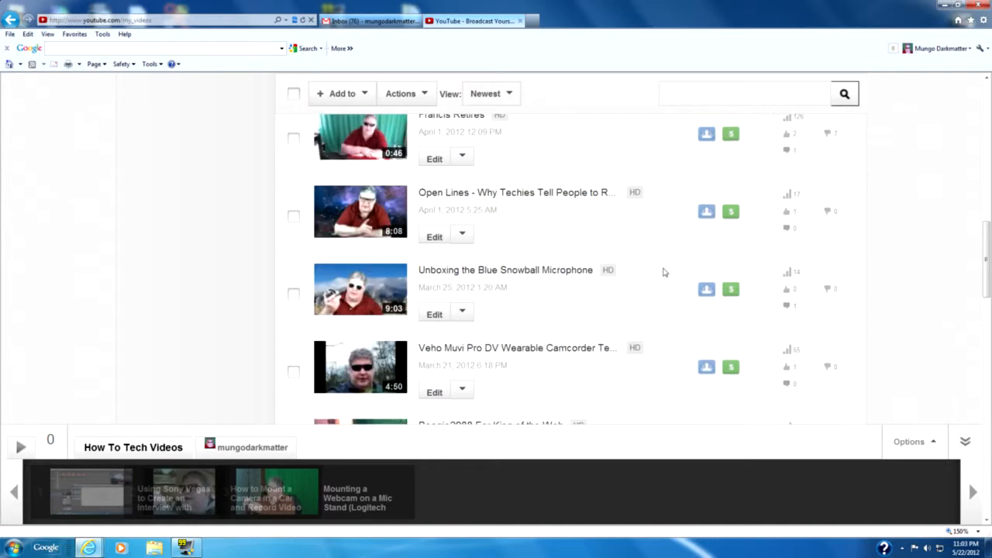
scroll(down, 3)
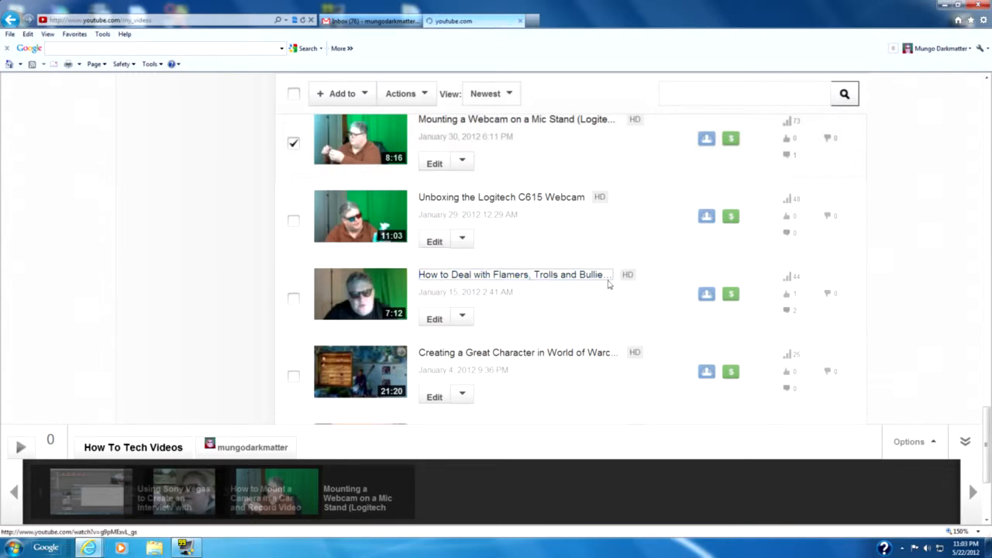
click(513, 275)
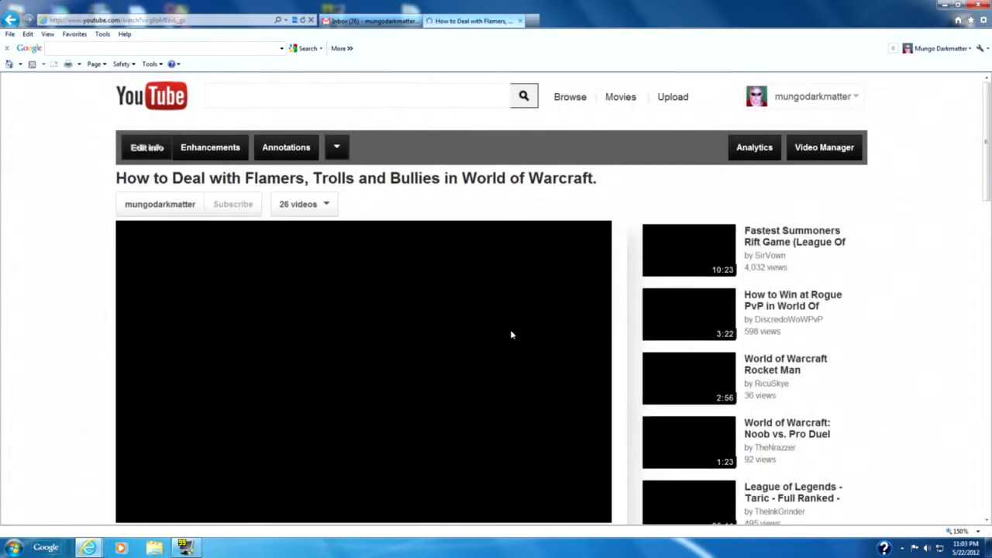
scroll(down, 3)
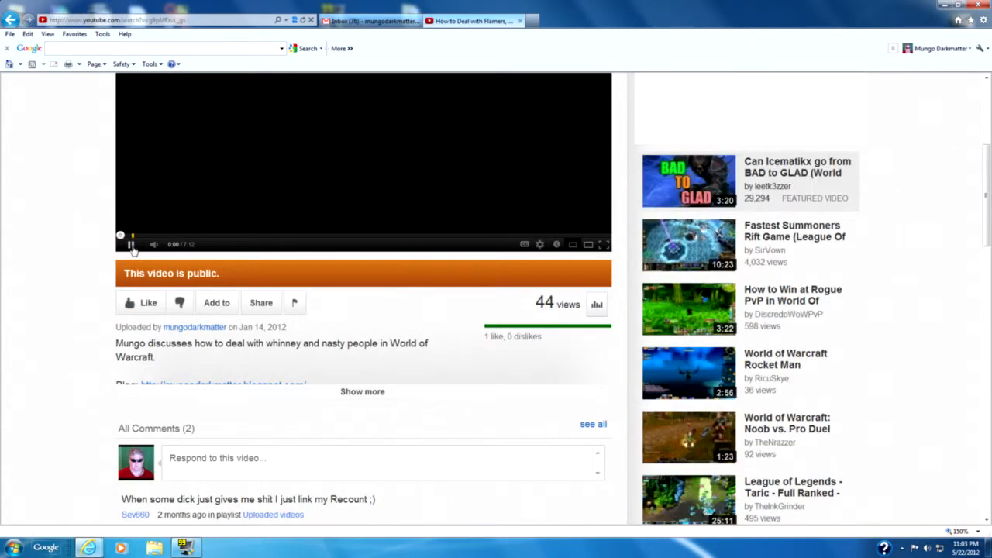
mouse_move(217, 302)
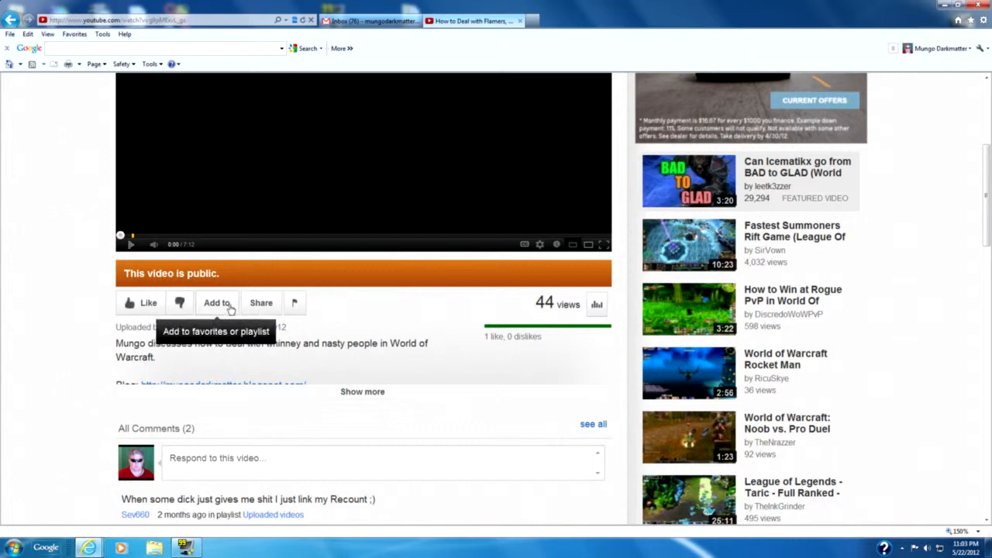
click(216, 303)
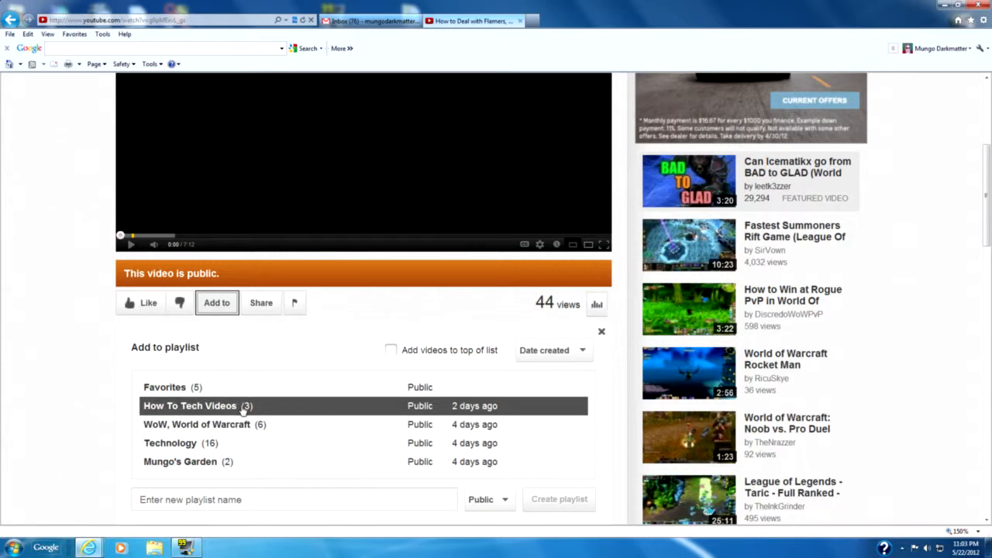
mouse_move(243, 409)
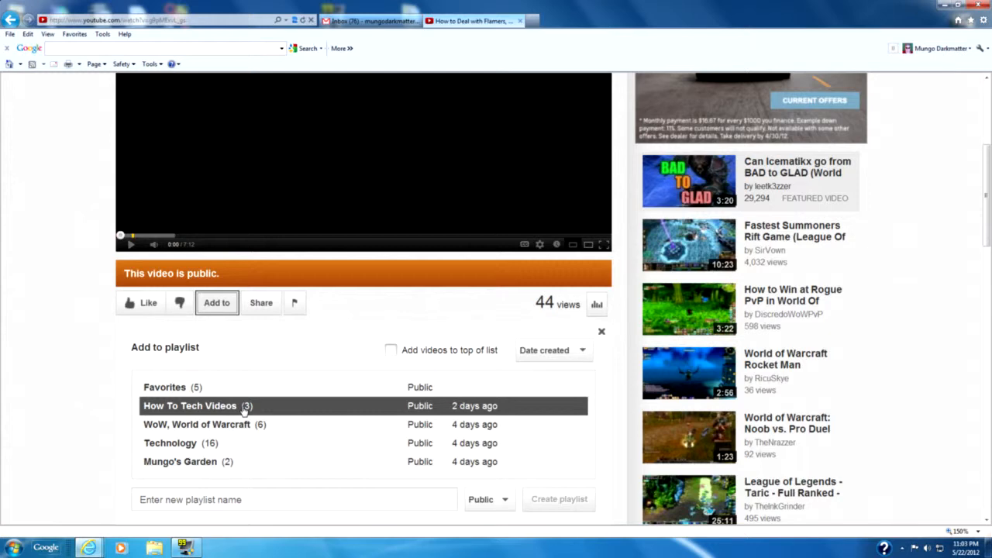
mouse_move(261, 411)
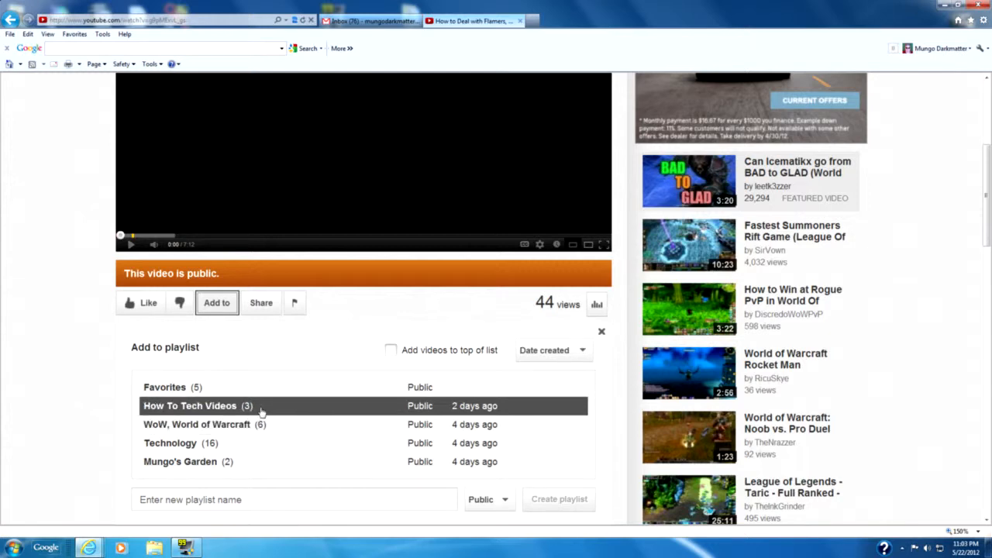
click(189, 406)
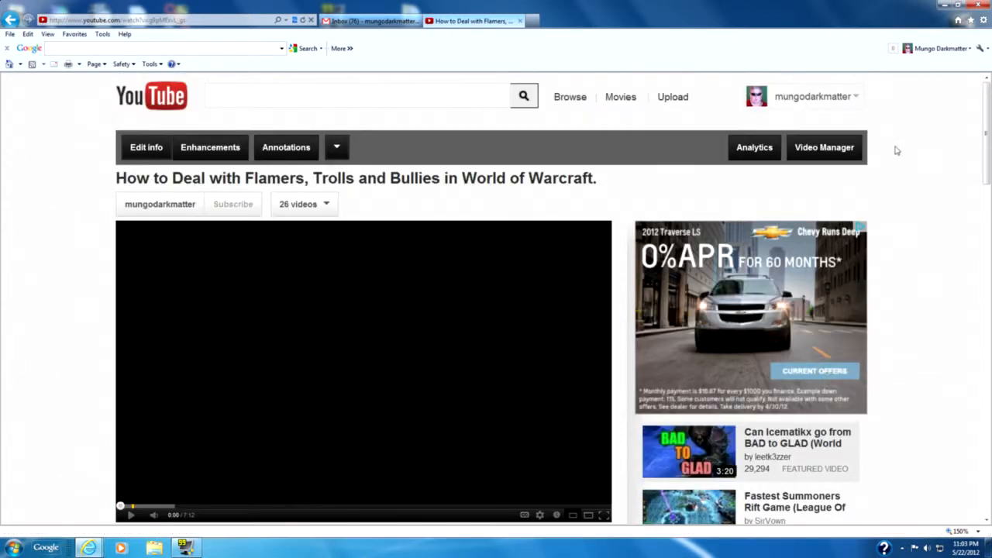
click(812, 96)
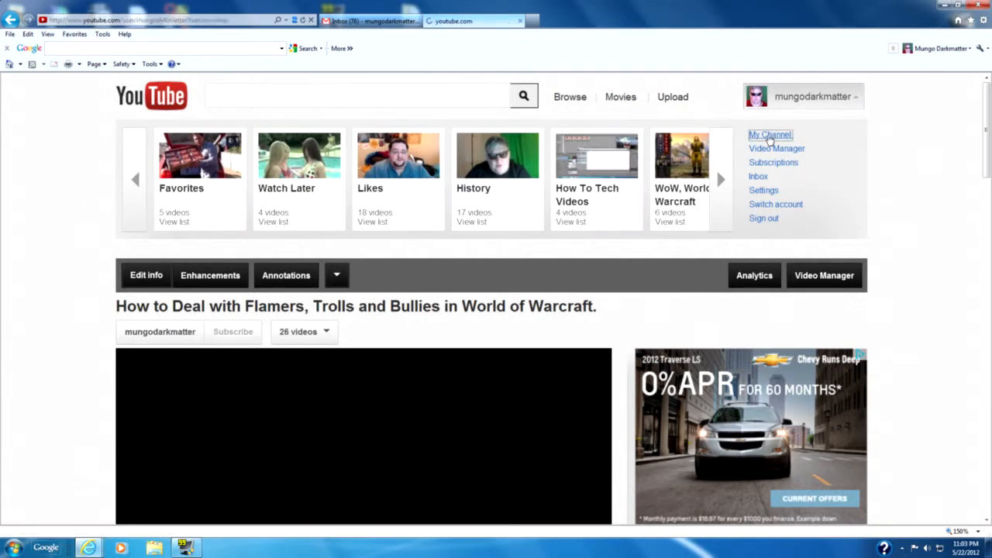
On the Dark Matters channel, check How To Tech Videos under Featured Playlists and add it
click(771, 135)
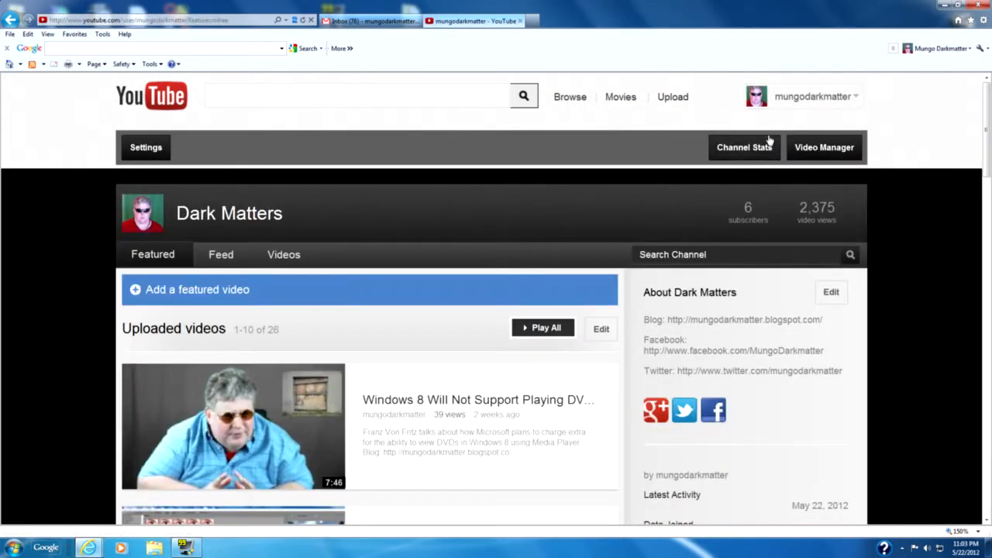
scroll(down, 3)
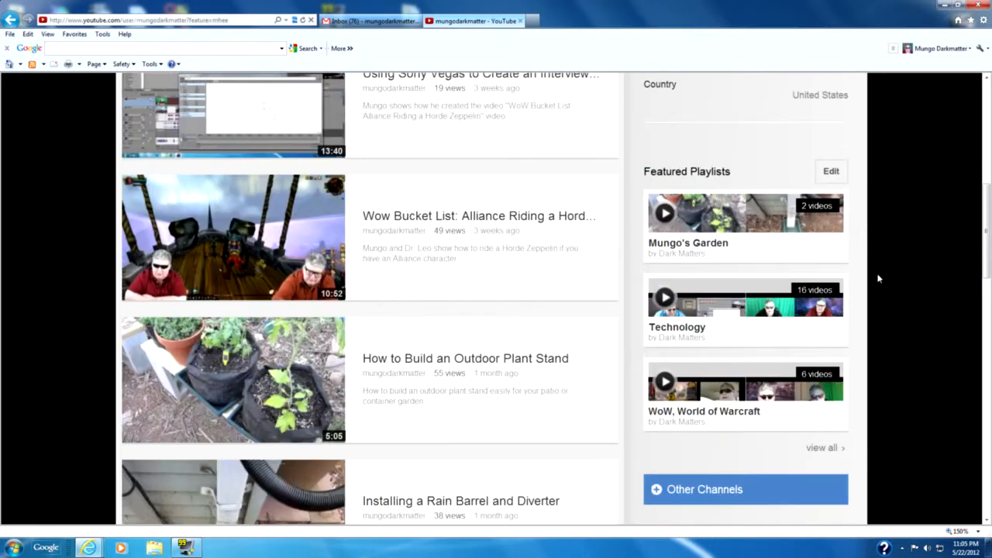
mouse_move(695, 156)
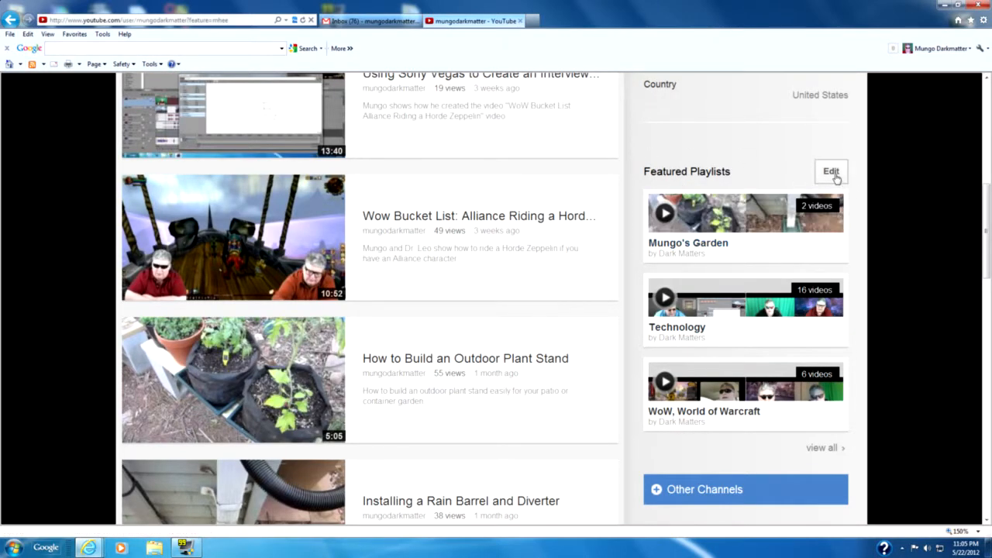
click(830, 171)
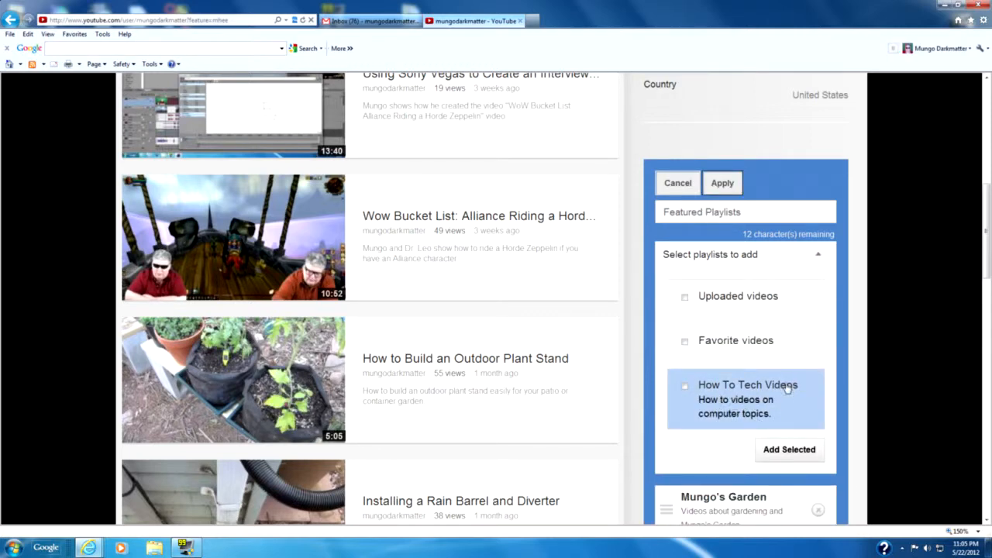
mouse_move(736, 387)
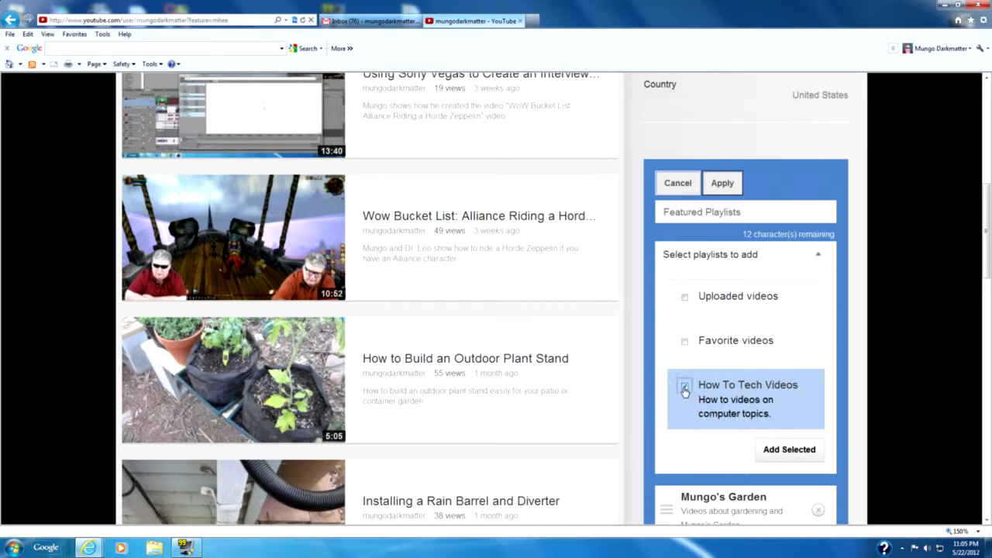
click(685, 385)
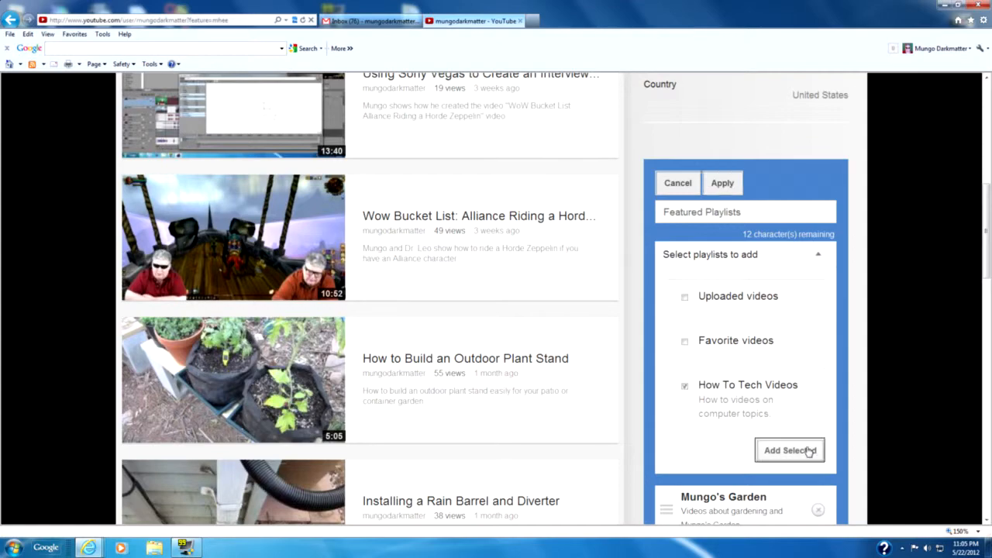
click(790, 450)
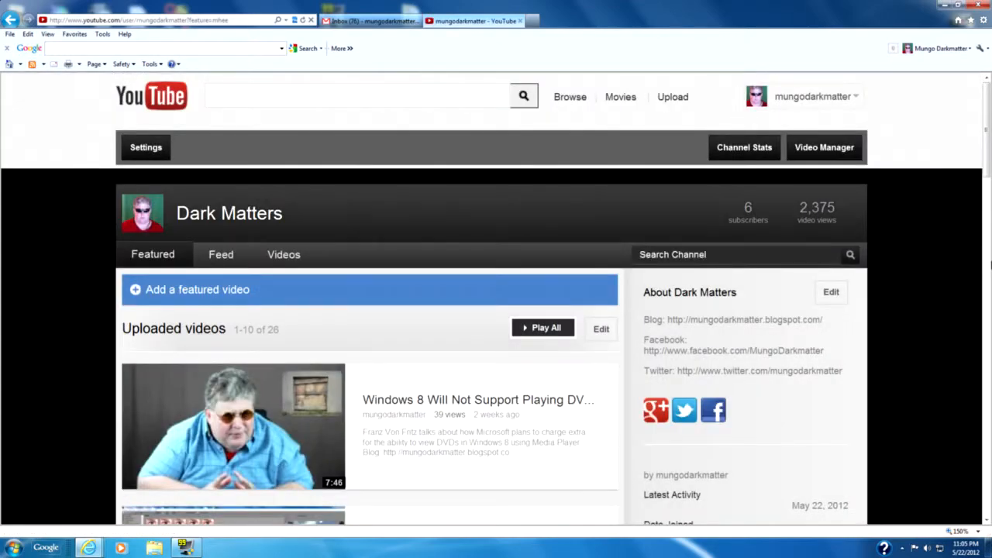
scroll(down, 3)
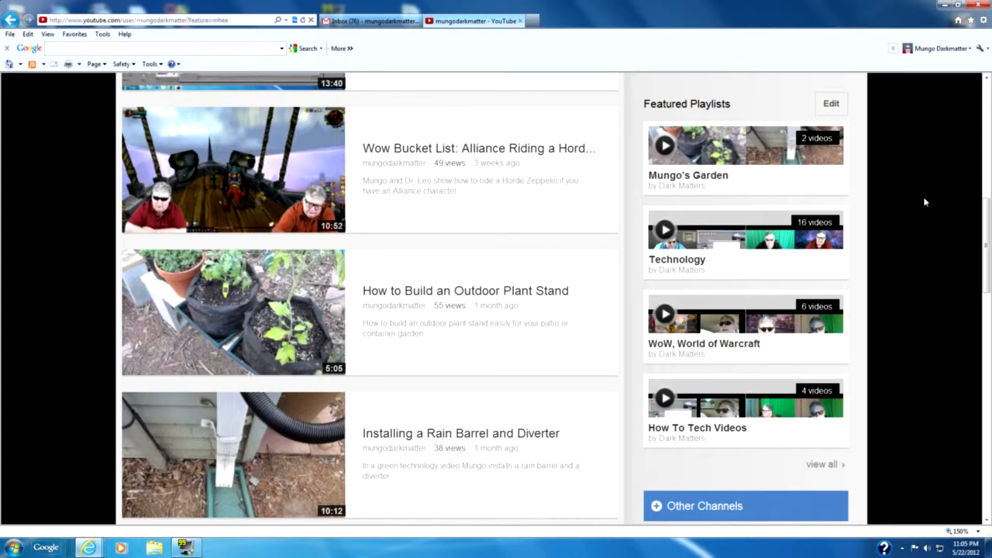
Reorder Featured Playlists so How To Tech Videos leads Mungo's Garden and Technology
click(830, 103)
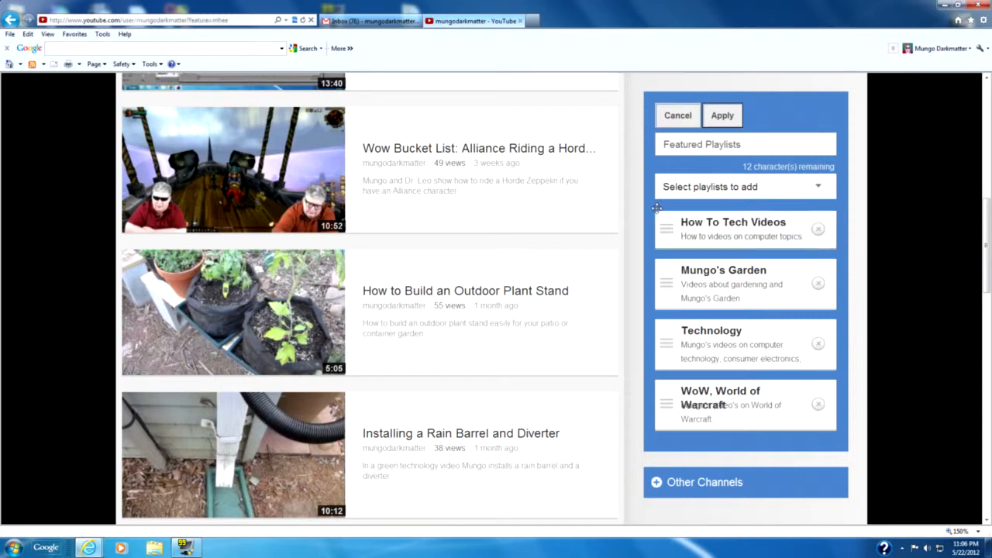
mouse_move(808, 132)
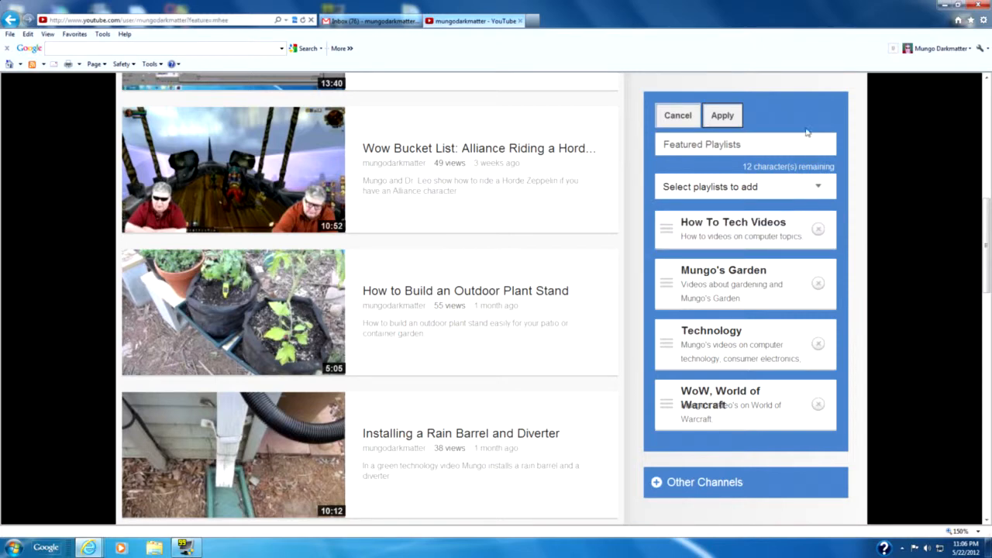
click(722, 114)
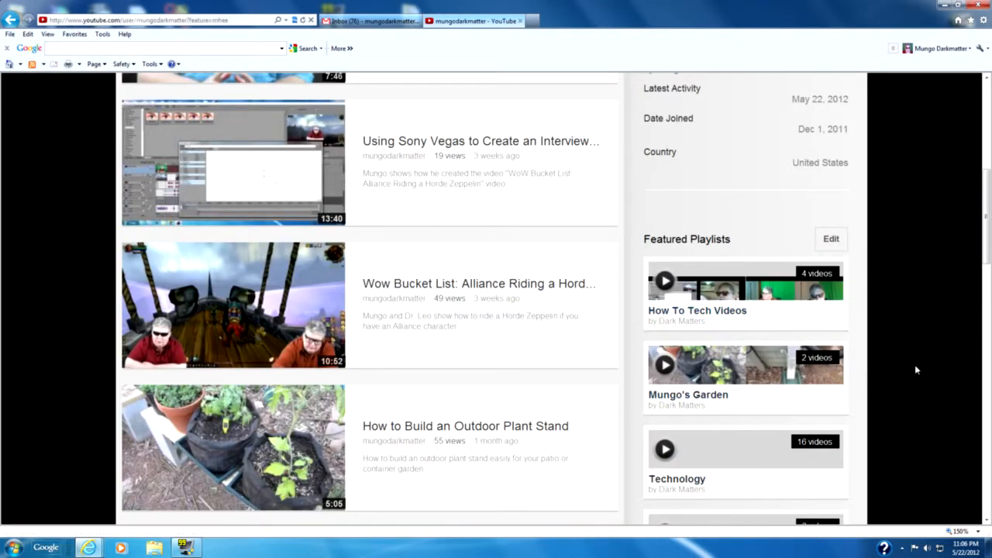
scroll(down, 3)
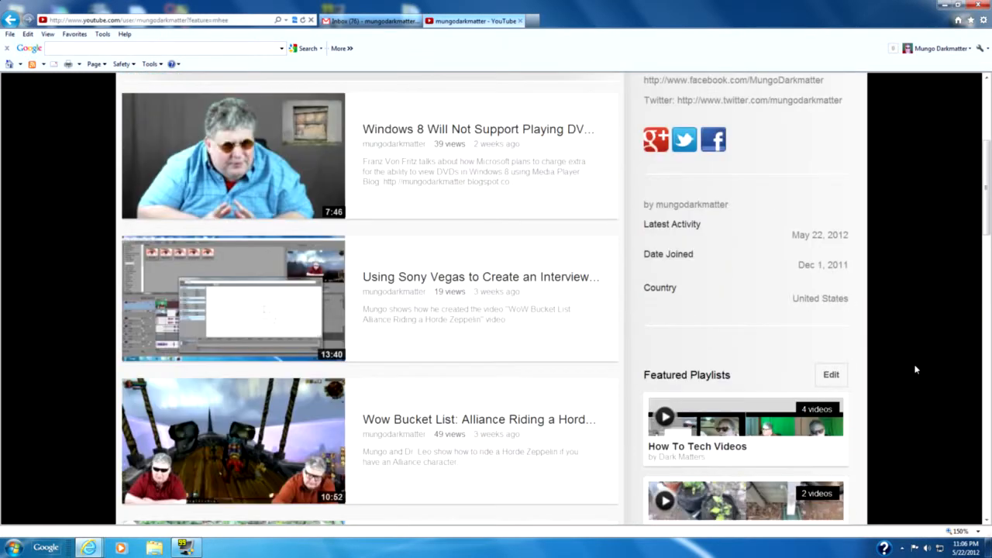
scroll(up, 3)
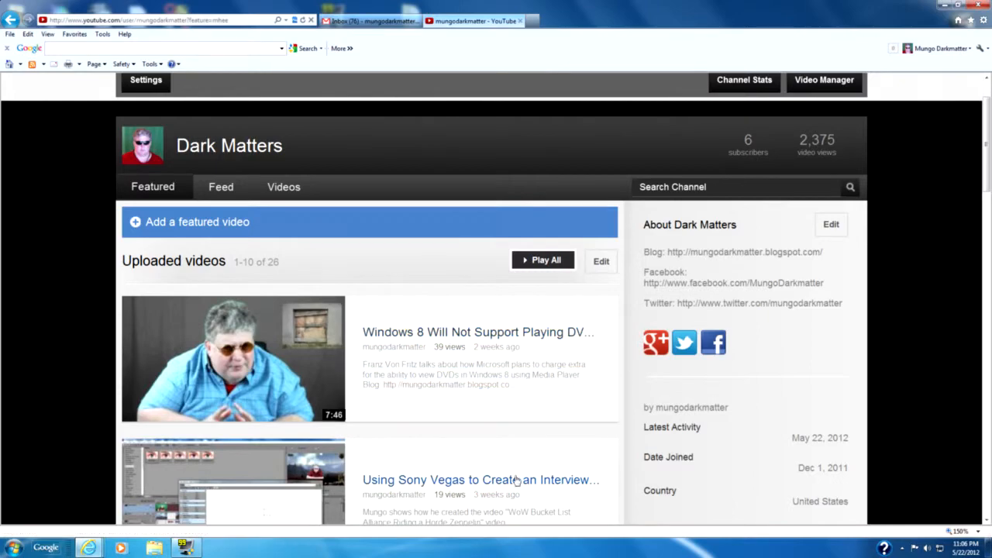
scroll(down, 3)
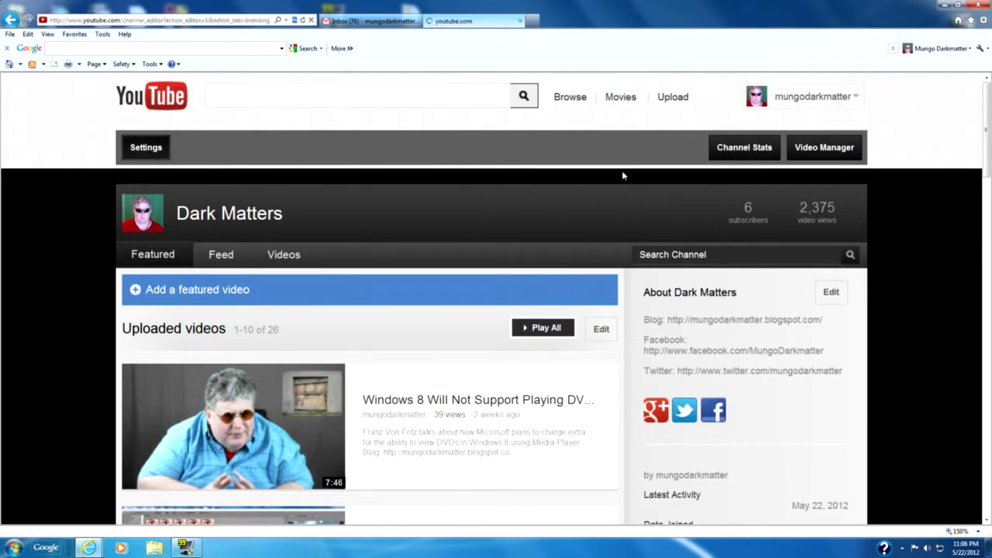
In the channel settings, switch the Featured tab layout to Creator
click(146, 147)
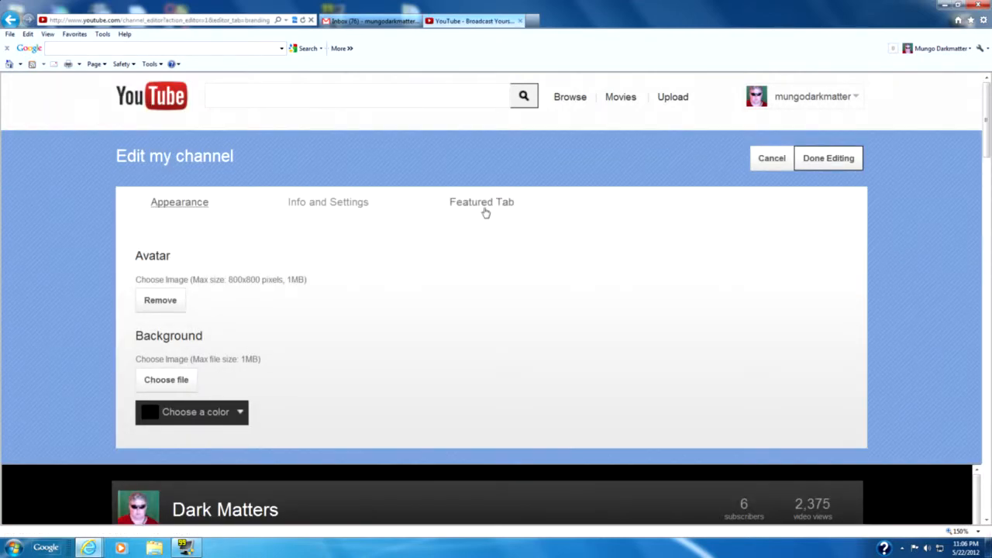
click(481, 202)
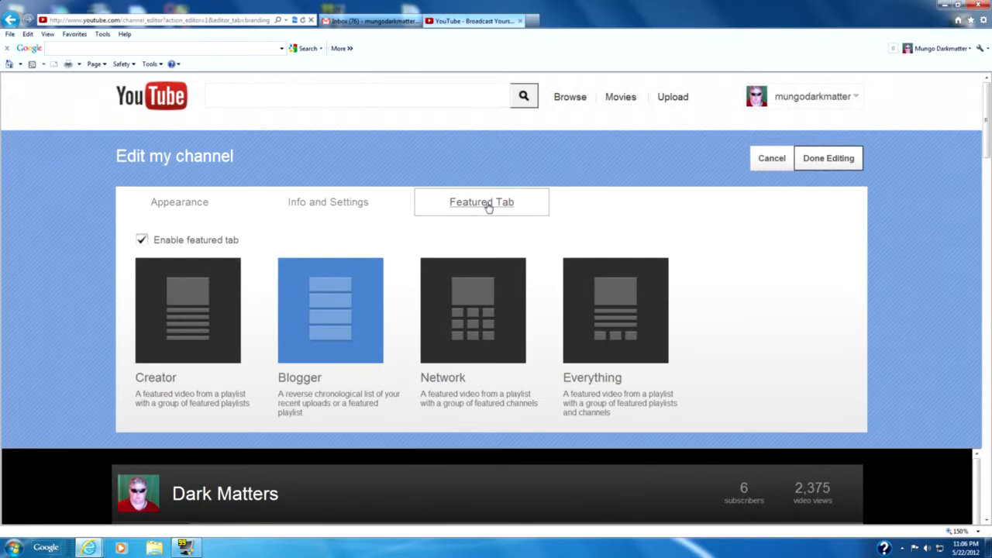
mouse_move(462, 288)
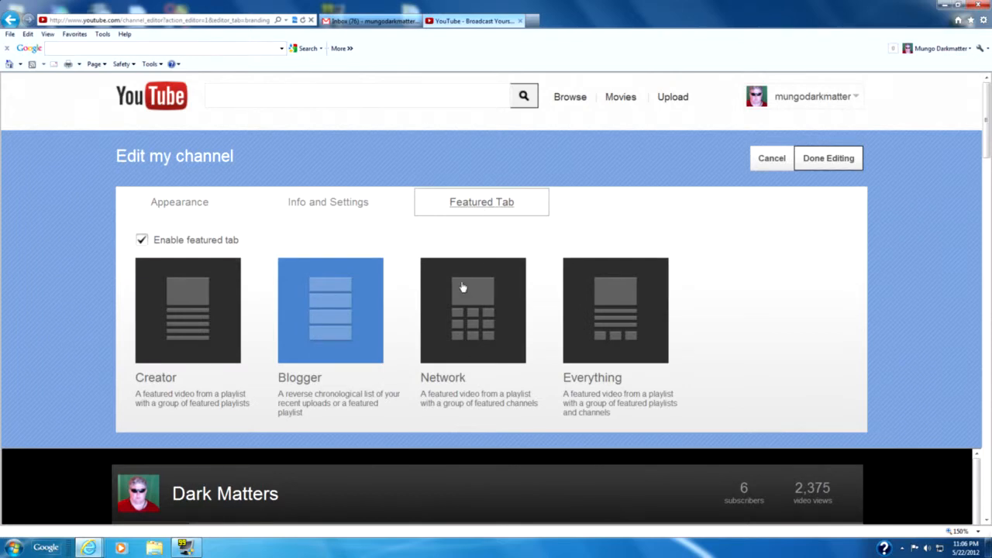
mouse_move(213, 312)
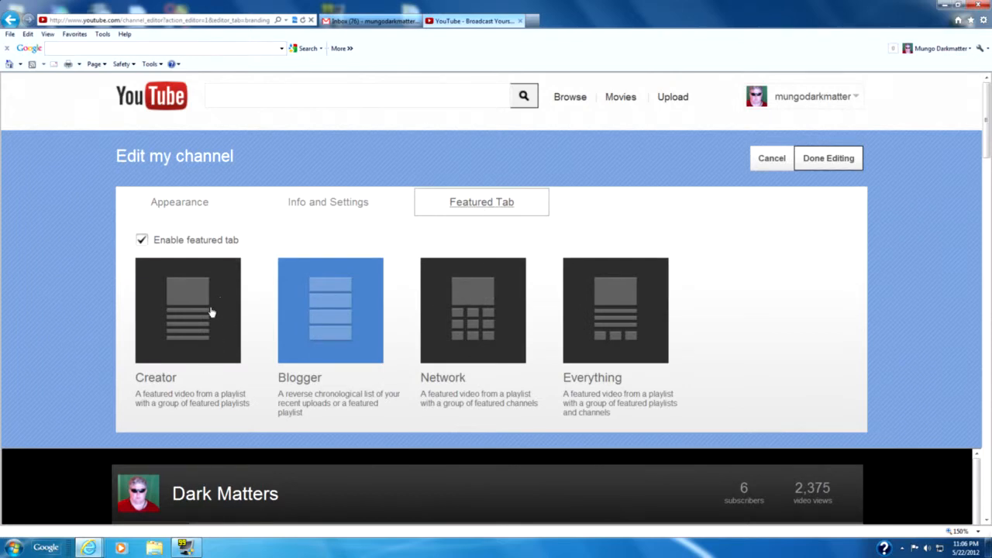
mouse_move(196, 329)
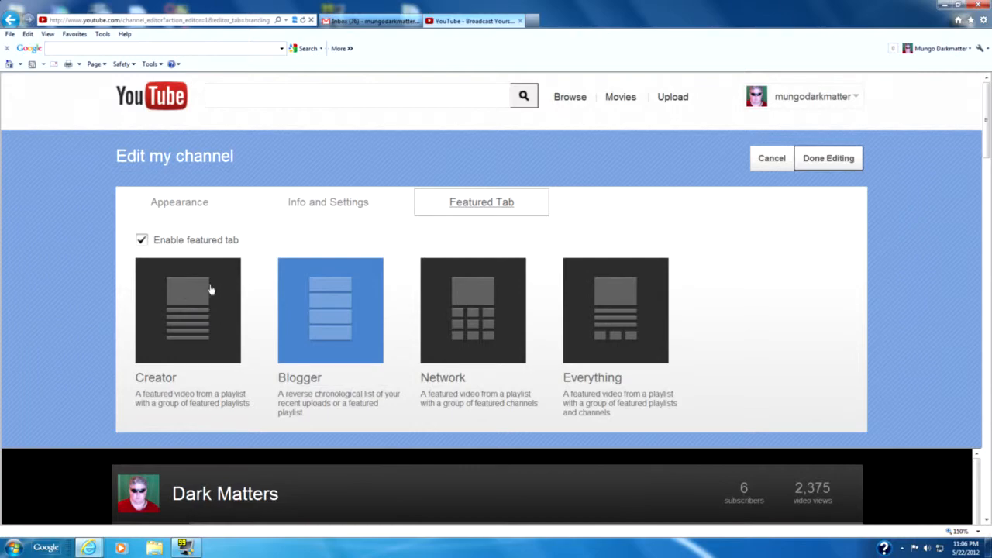
click(187, 310)
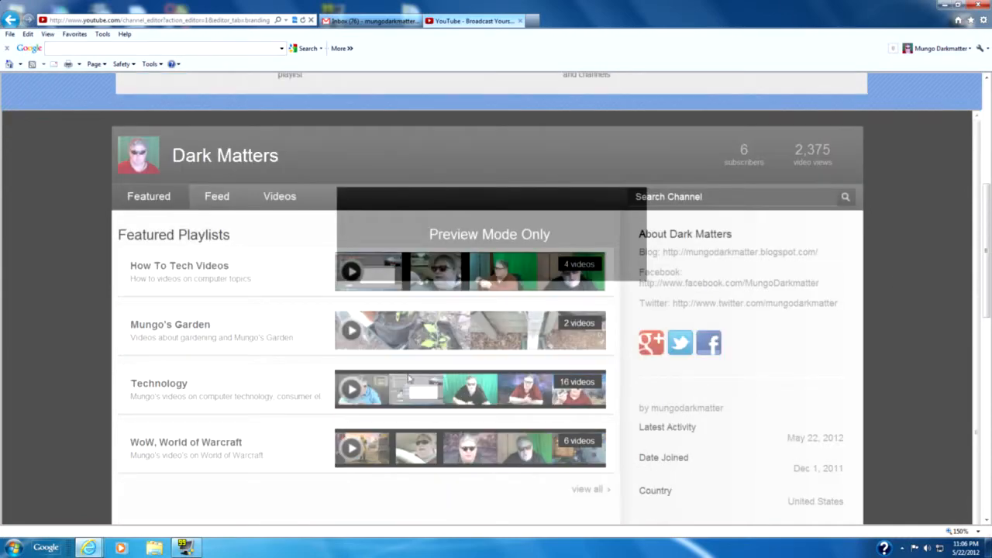
mouse_move(554, 458)
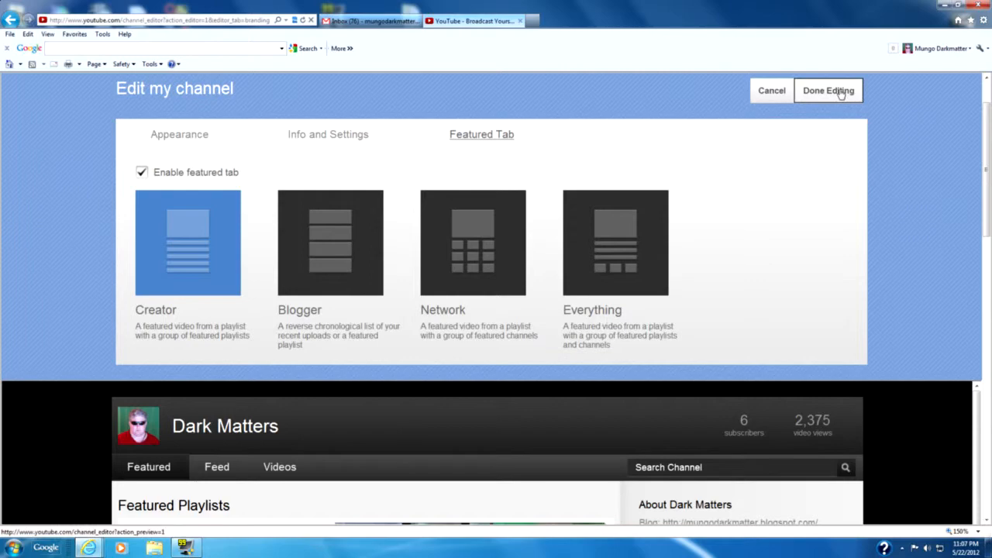
Finish editing the Dark Matters channel and scroll to check its Featured Playlists in Creator layout
click(828, 91)
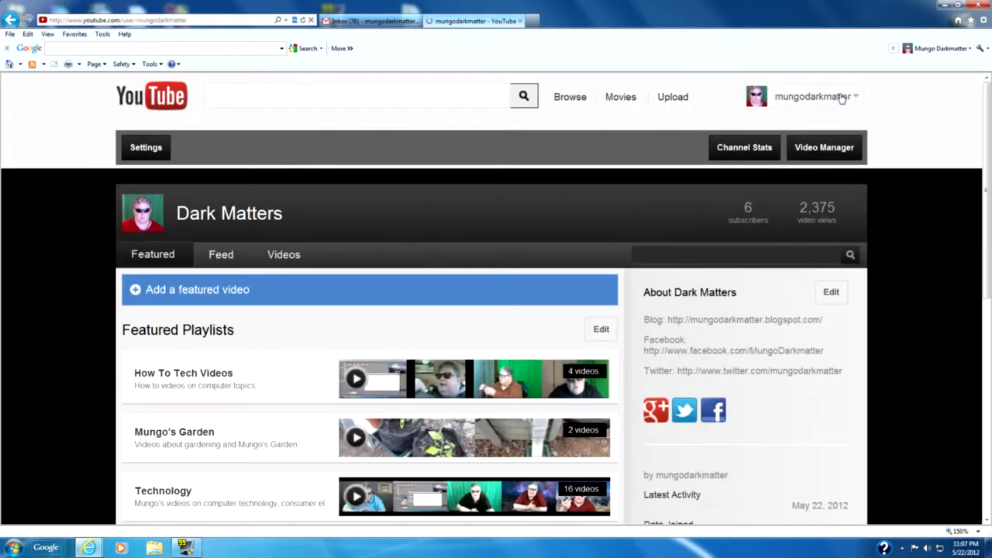
scroll(down, 3)
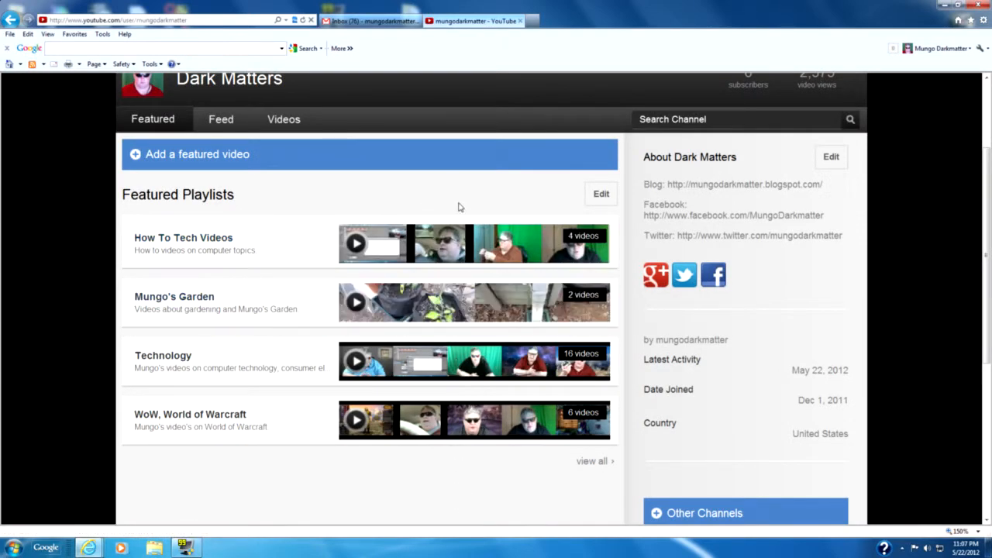
mouse_move(548, 508)
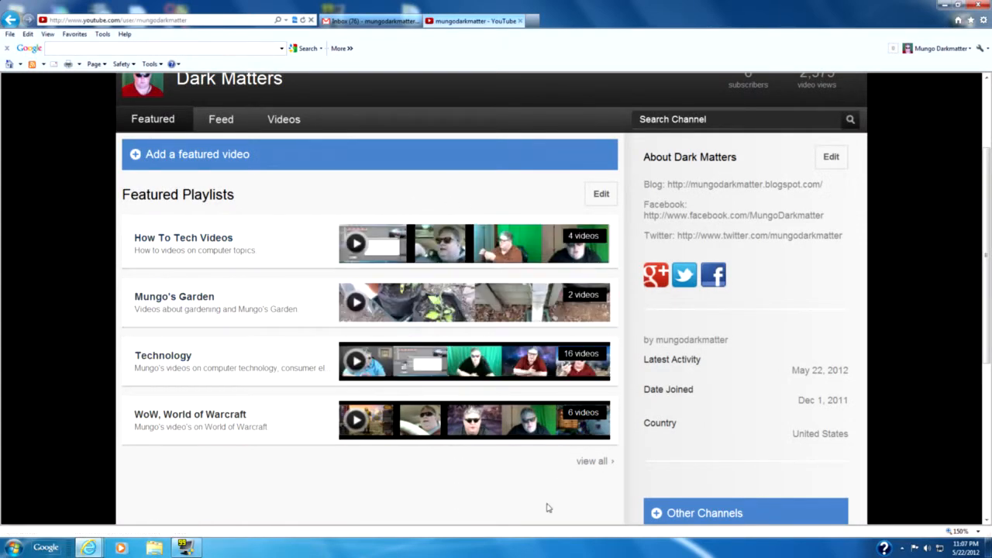
mouse_move(755, 319)
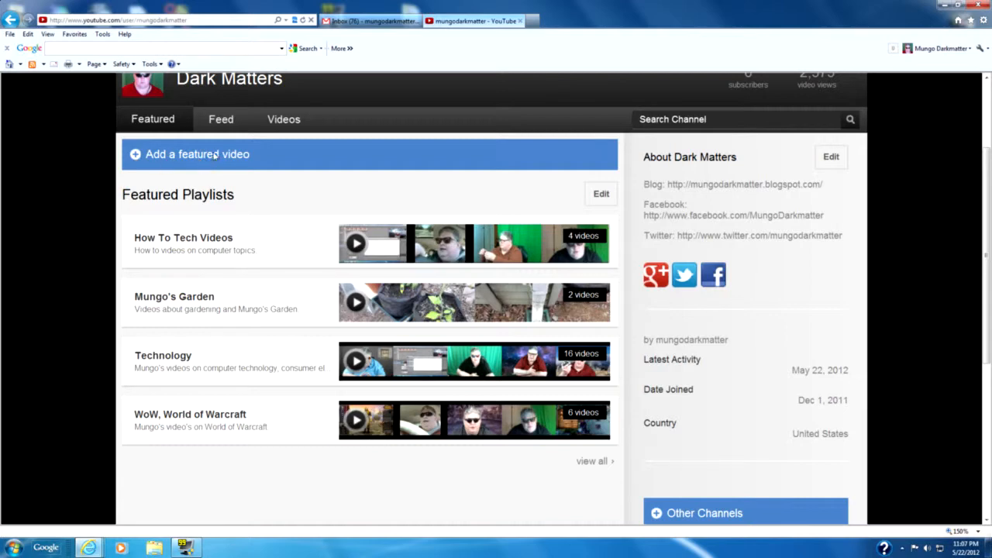
mouse_move(324, 168)
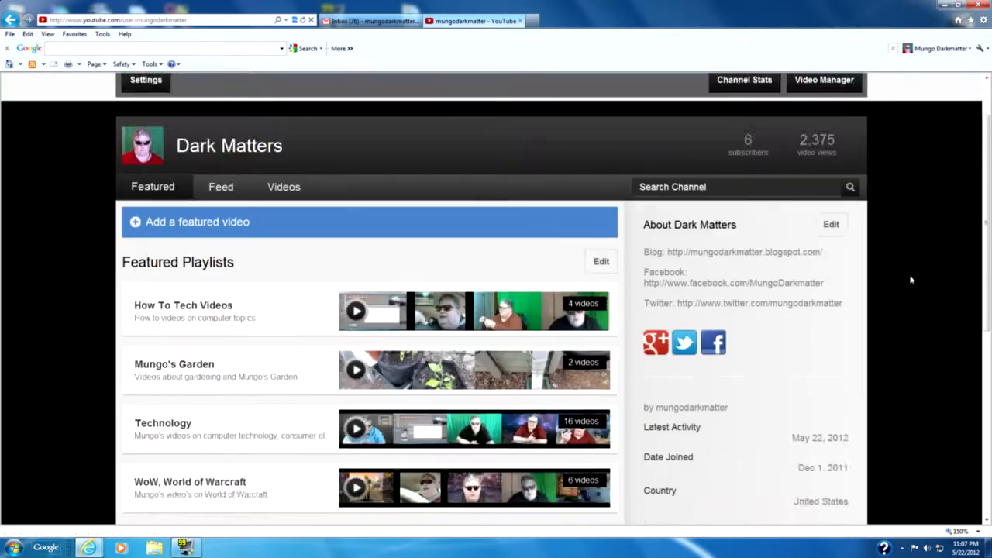
scroll(up, 3)
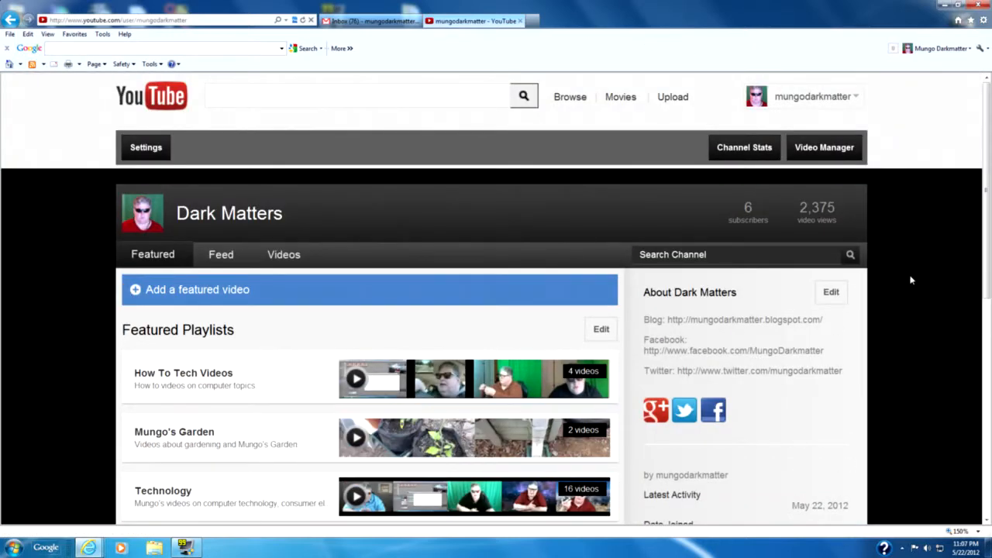